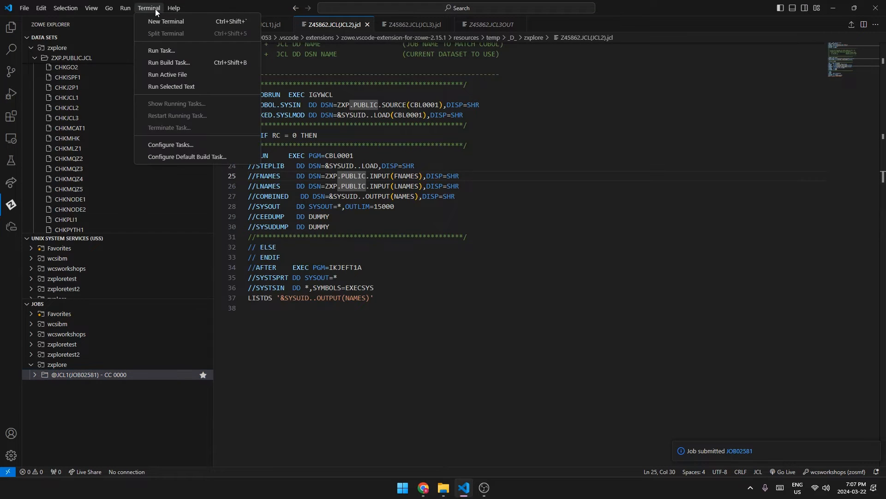
click(166, 21)
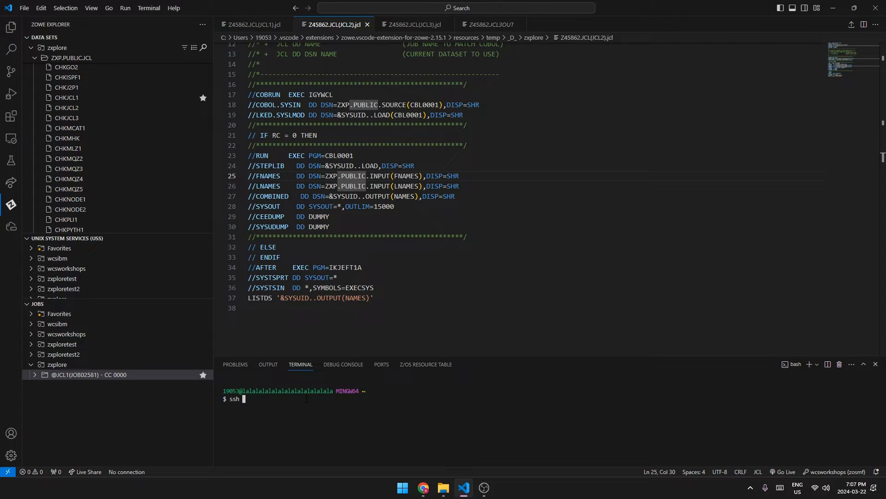
mouse_move(344, 364)
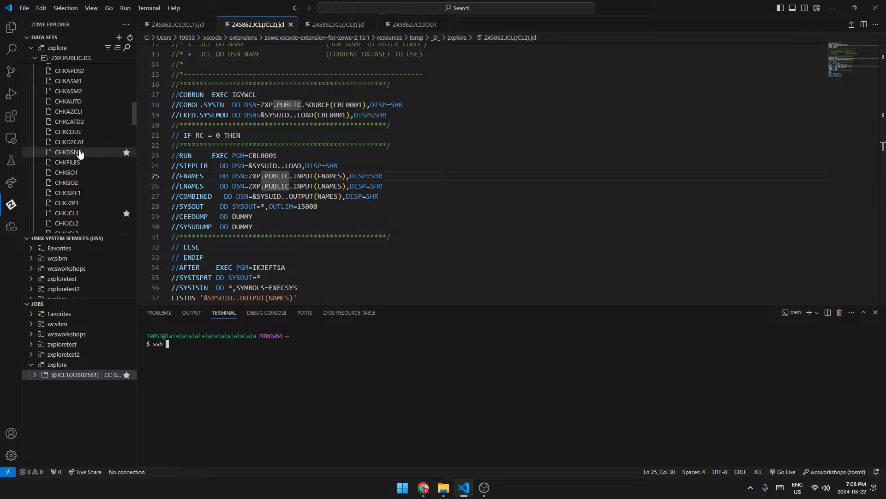
click(37, 57)
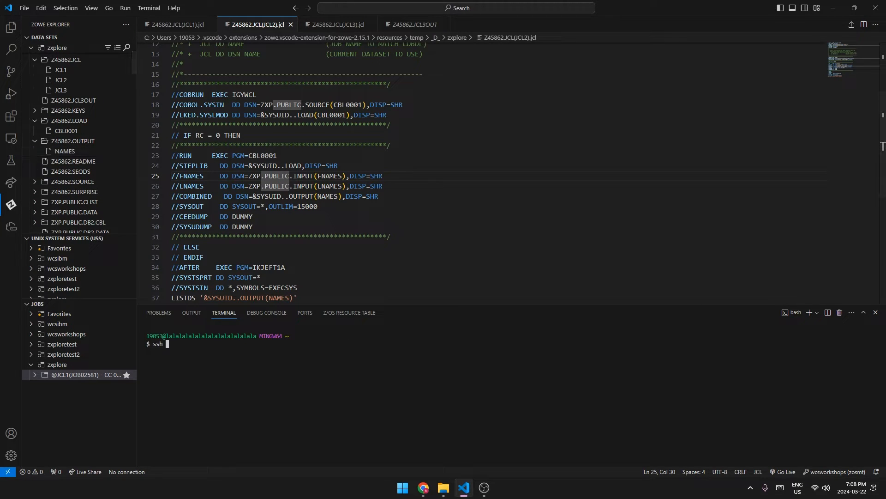
text(Z4)
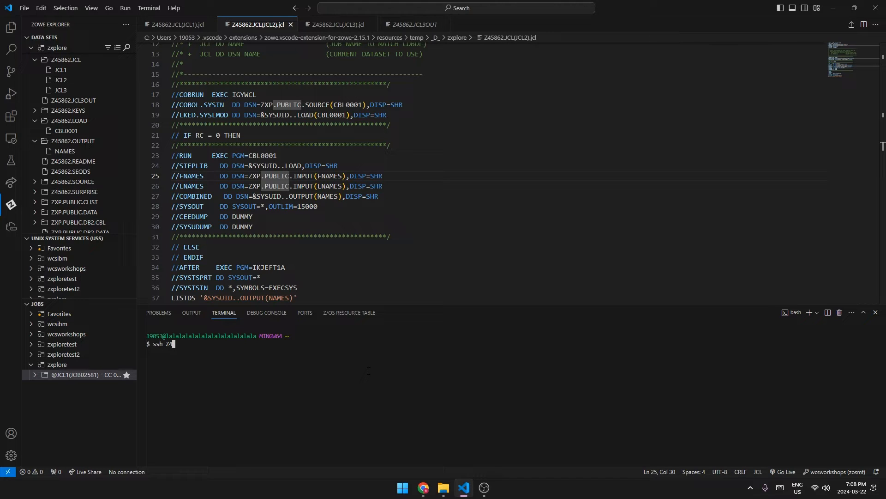
text(58)
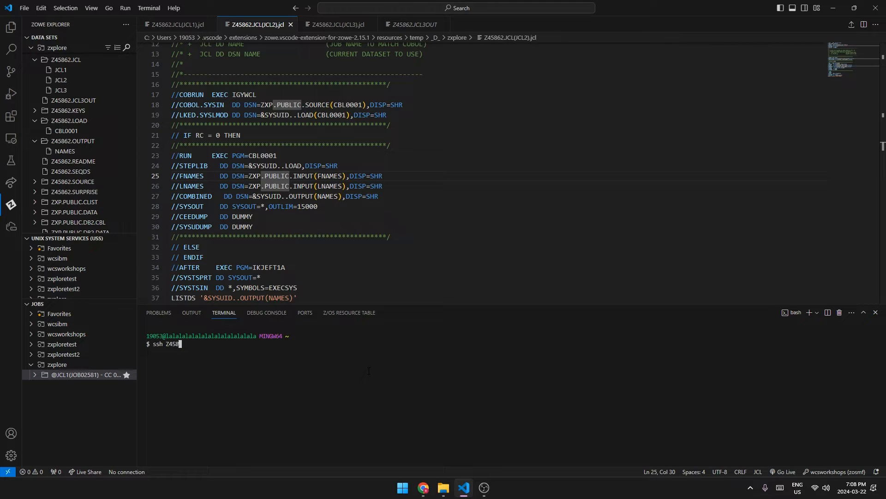
text(62@)
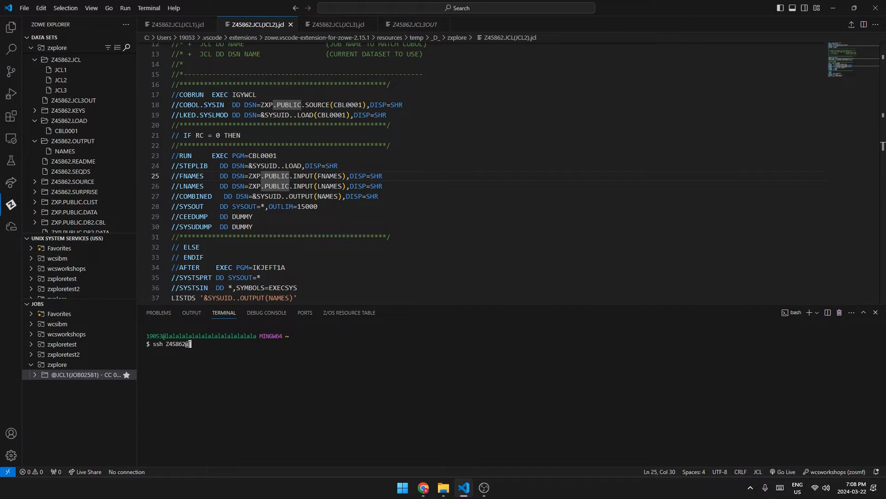
double_click(175, 343)
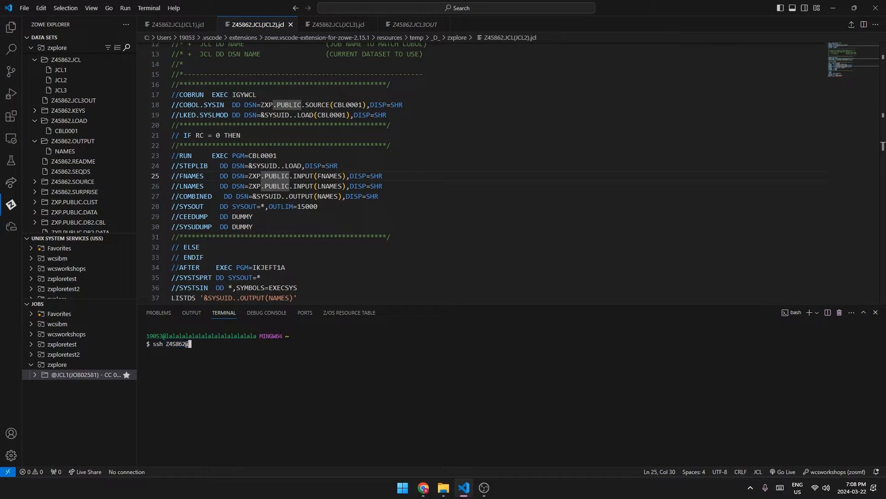
text(204.)
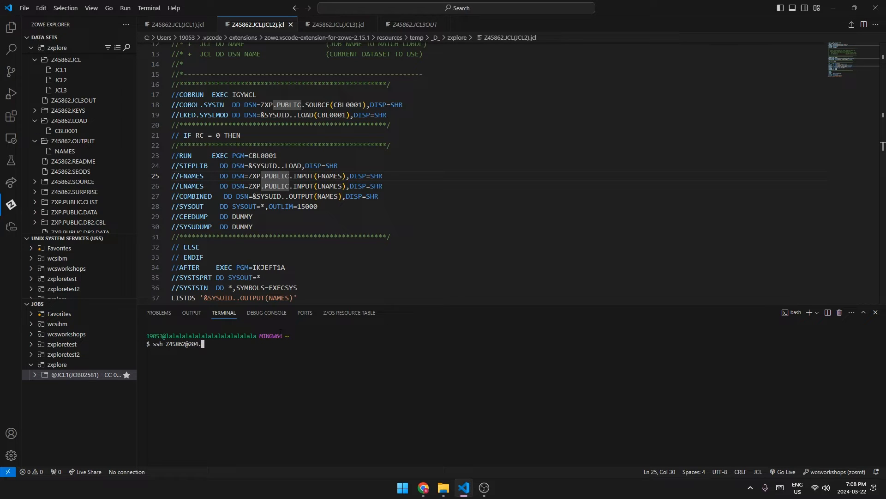
text(90.115.200)
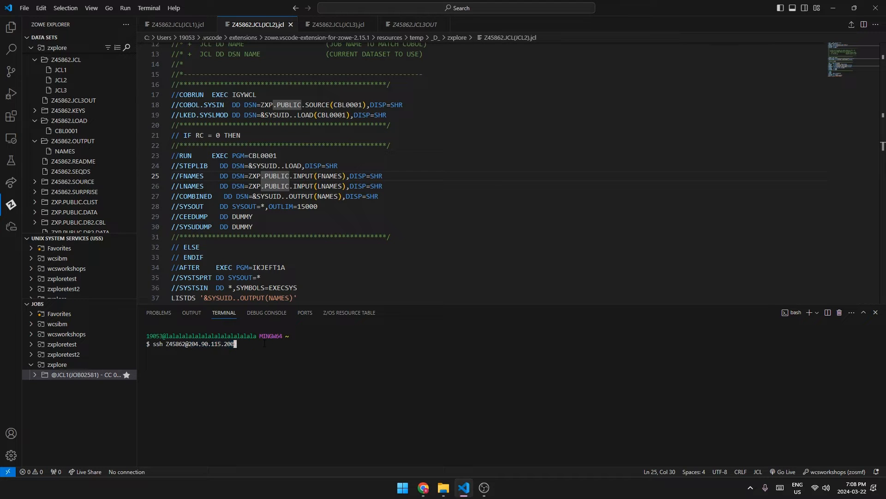
key(Return)
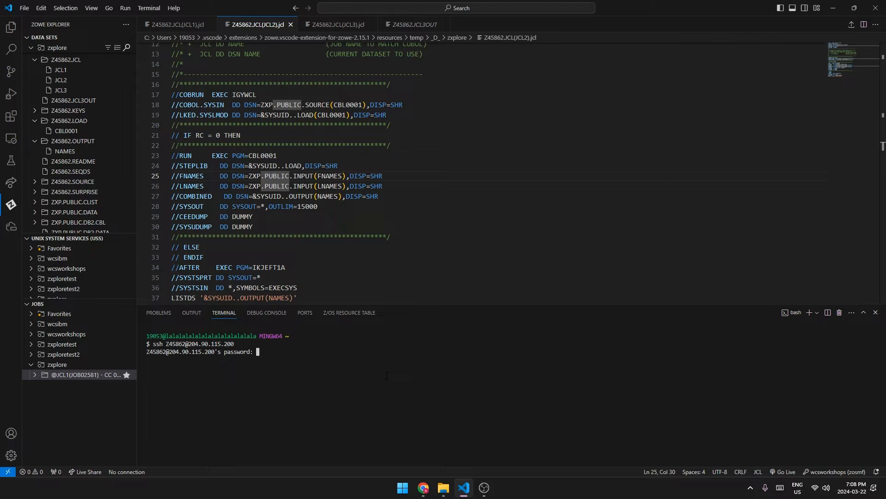
Log in with the password, list the home directory, then run uss-setup to create the challenge files
key(Return)
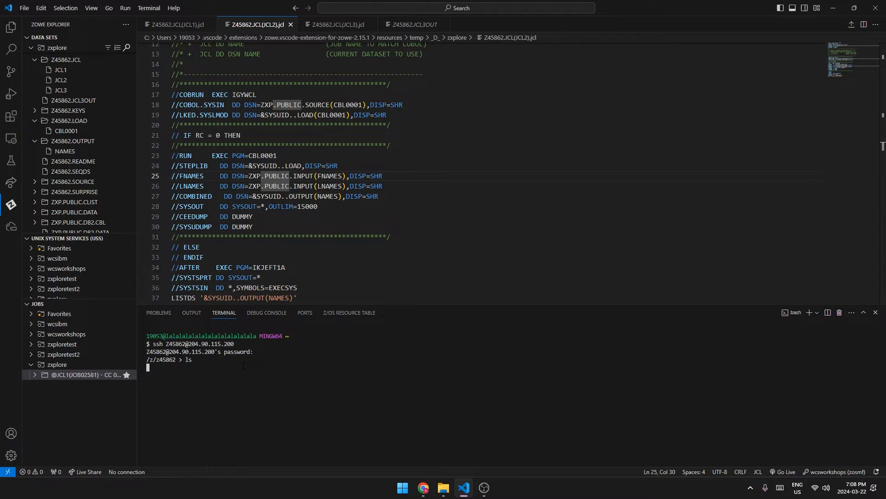
key(Return)
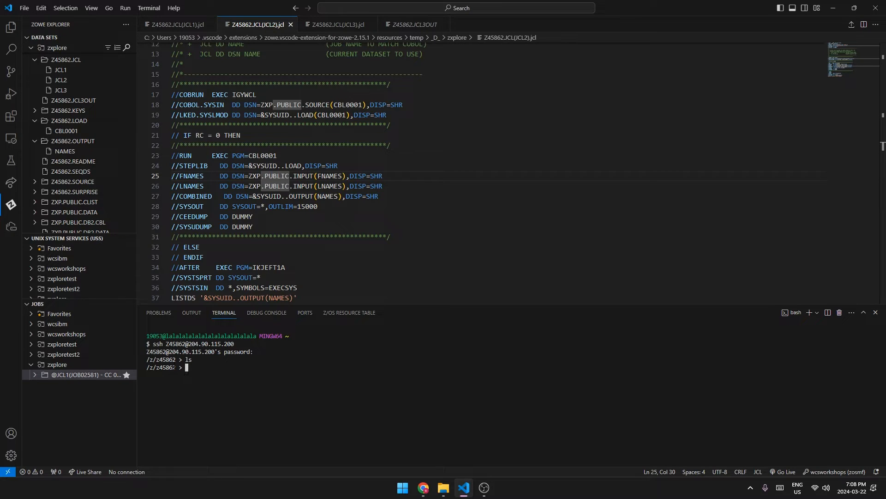
double_click(161, 367)
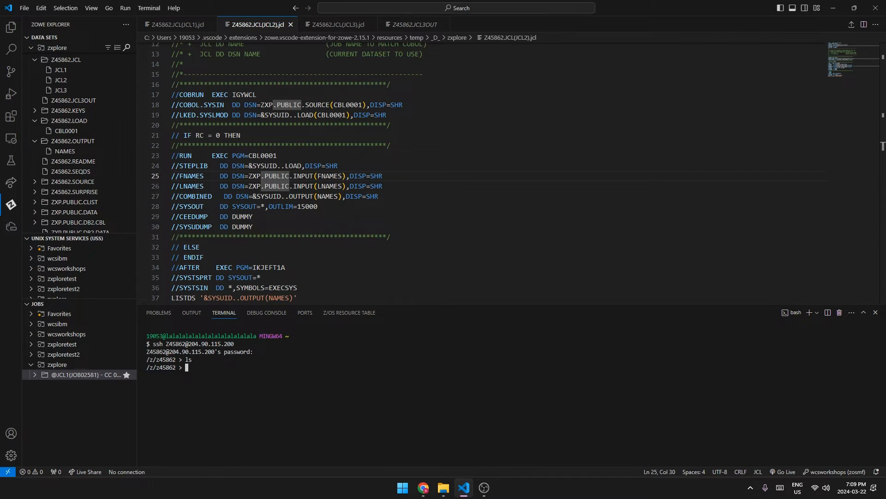
text(u)
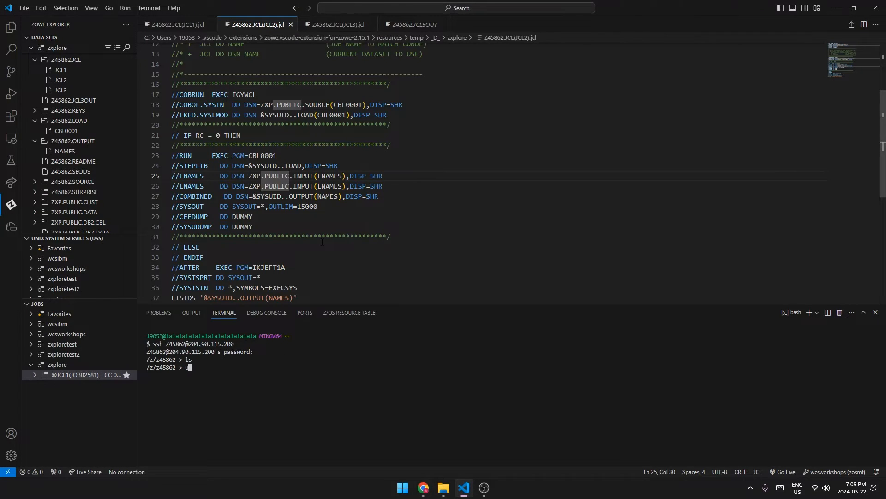
text(ss-setu)
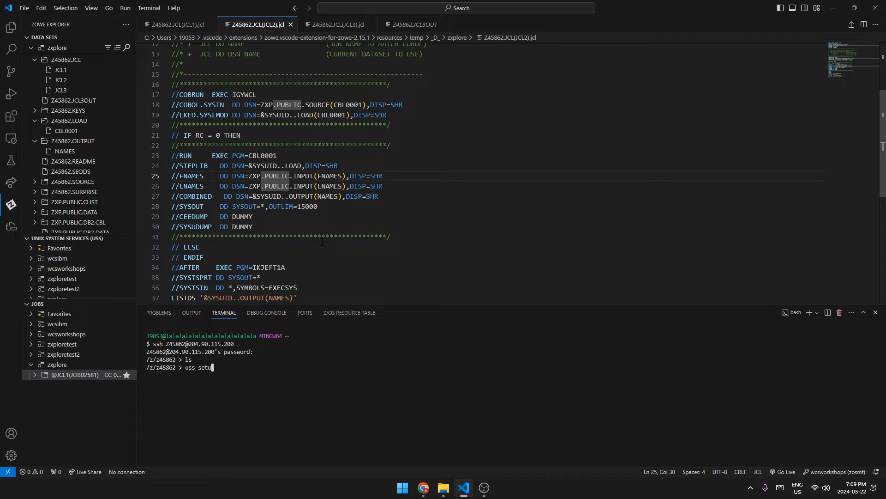
key(Return)
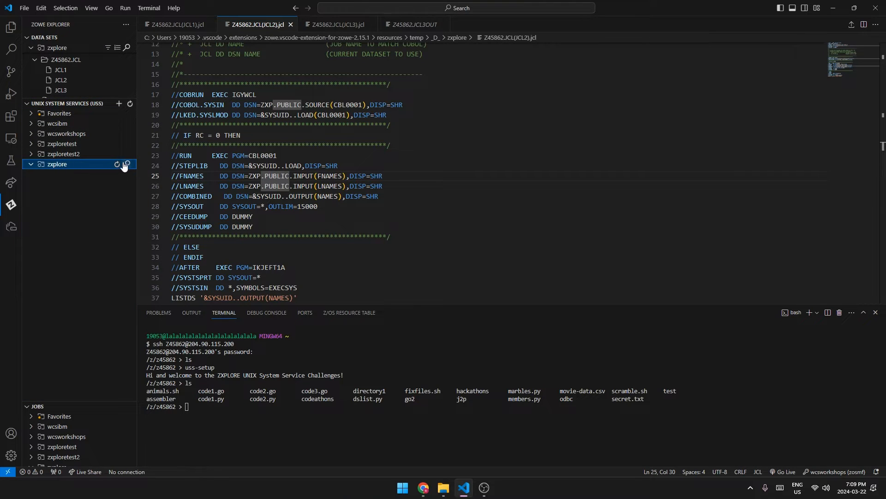
Filter the zxplore USS tree to the Z45862 home directory path under /z/
click(127, 164)
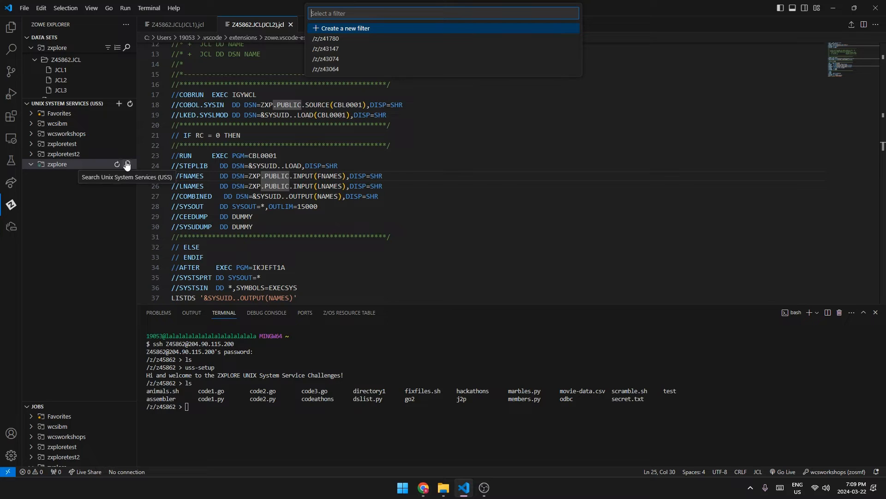
text(/z/z4)
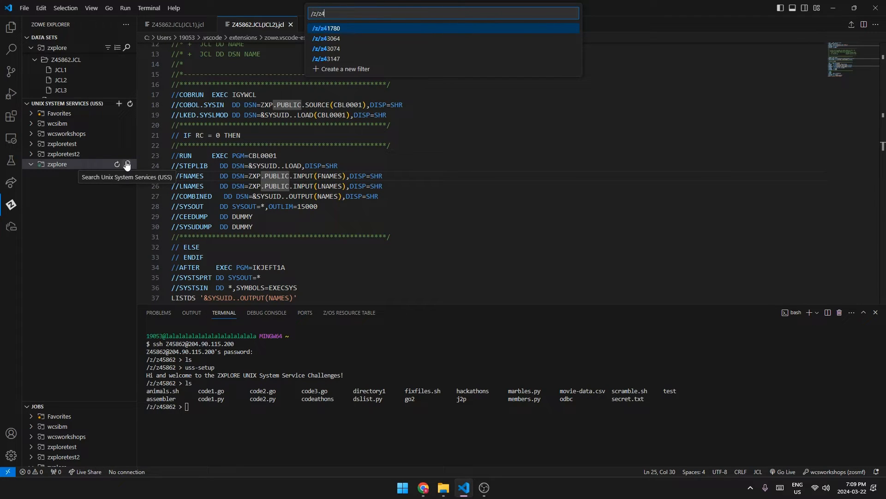
text(5)
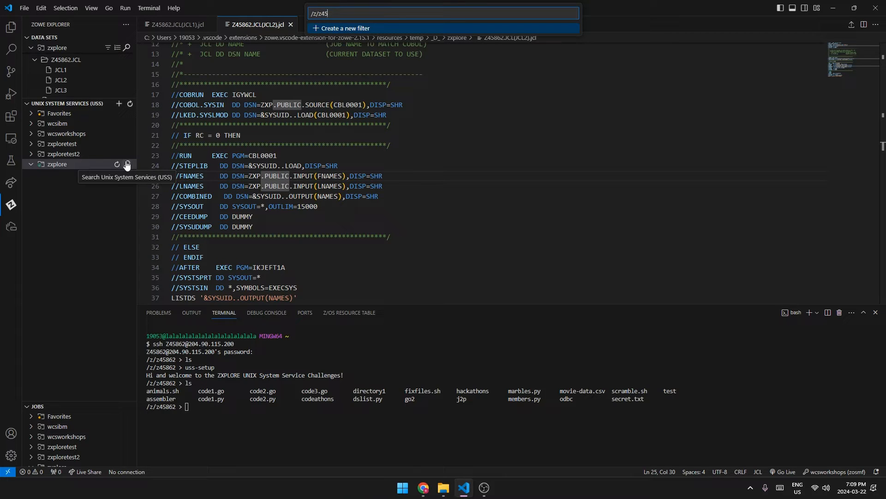
text(862)
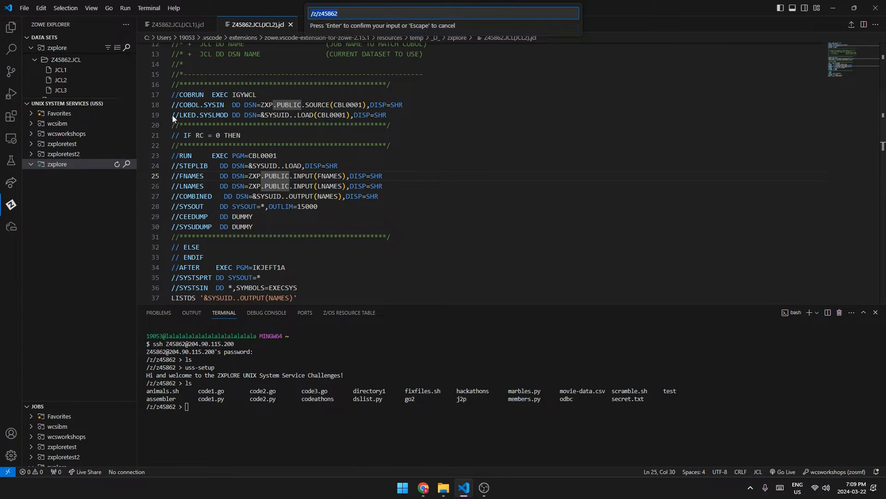
key(Return)
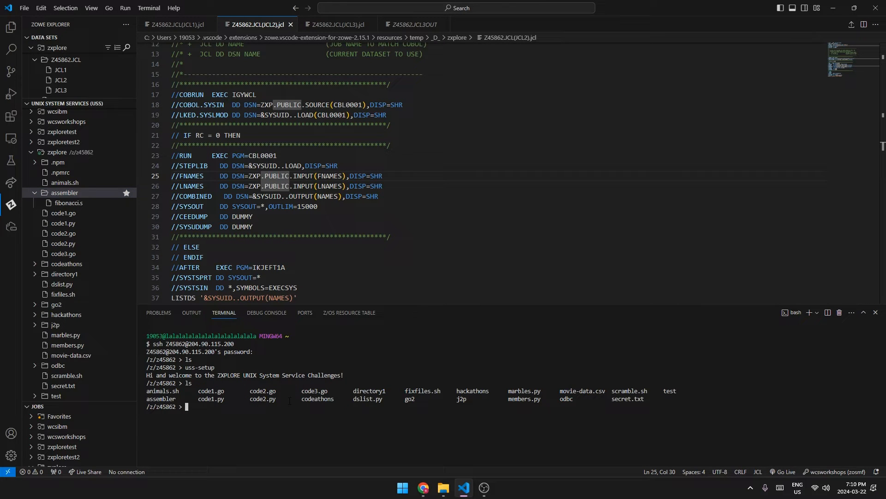
Run ls -l, explore directory1 with pwd, ls and cat bob, then ls -l scramble.sh for its permissions
text(ls -l)
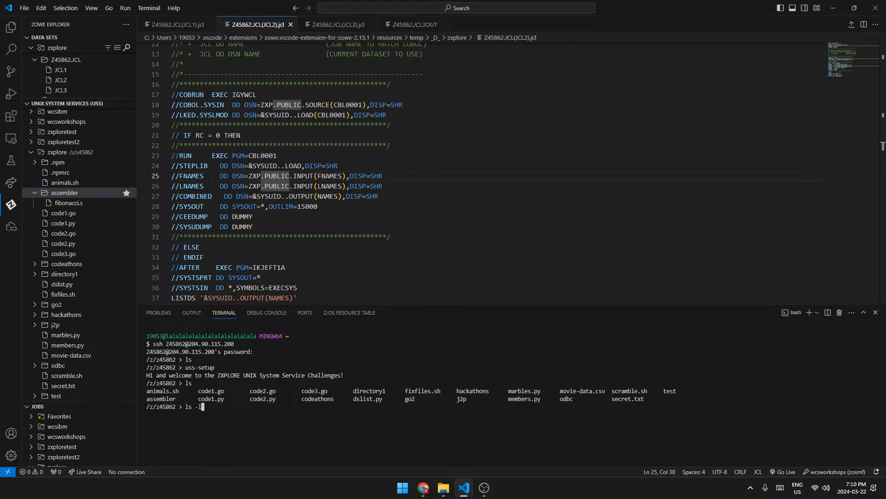
key(Return)
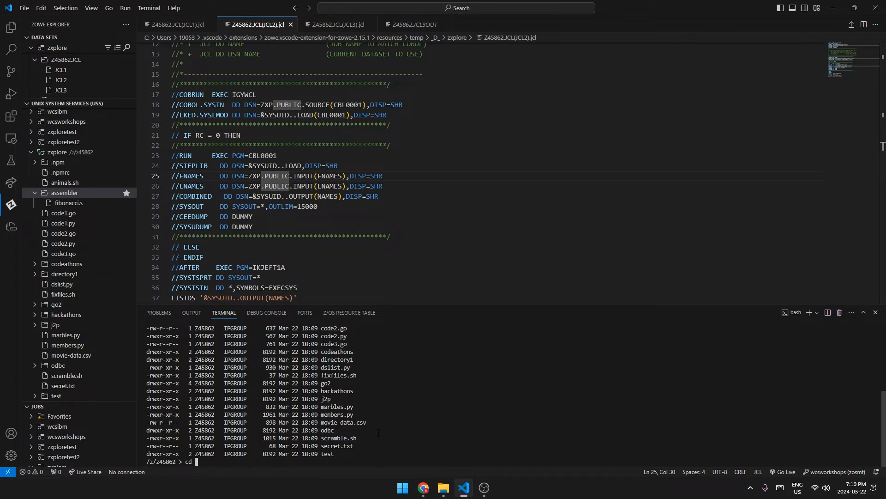
text(directo)
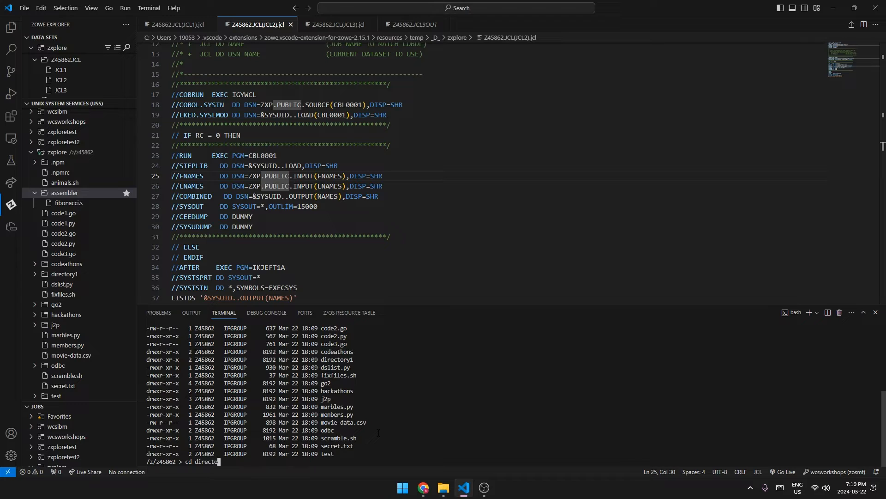
key(Return)
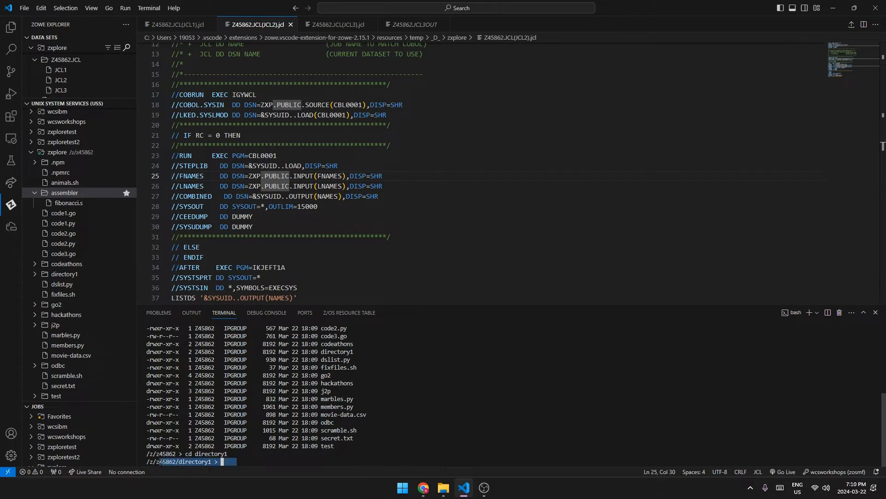
text(pwd)
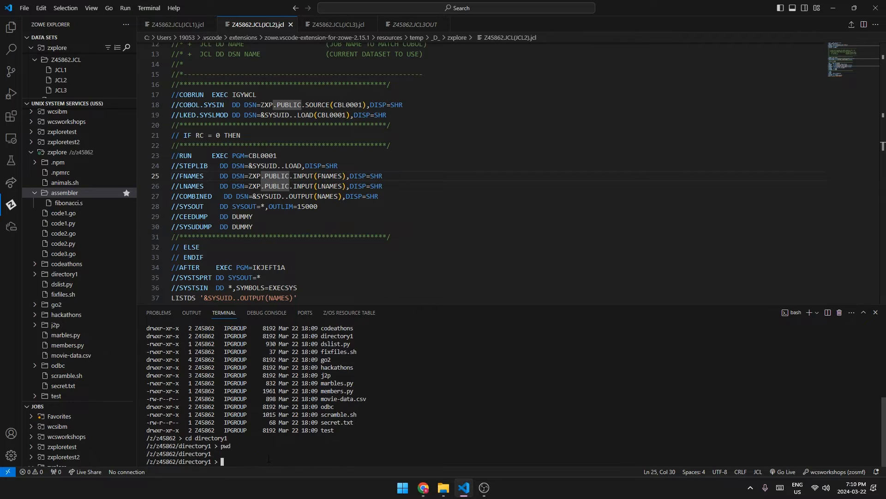
double_click(177, 453)
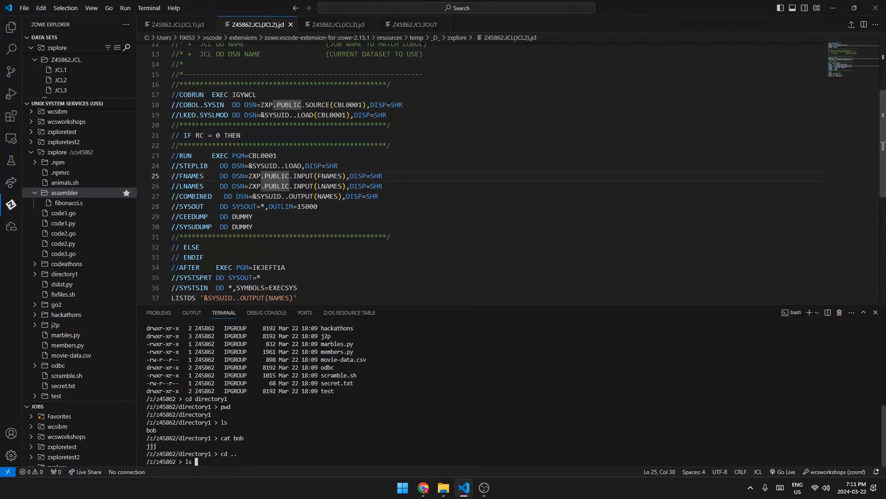
text(-l sc)
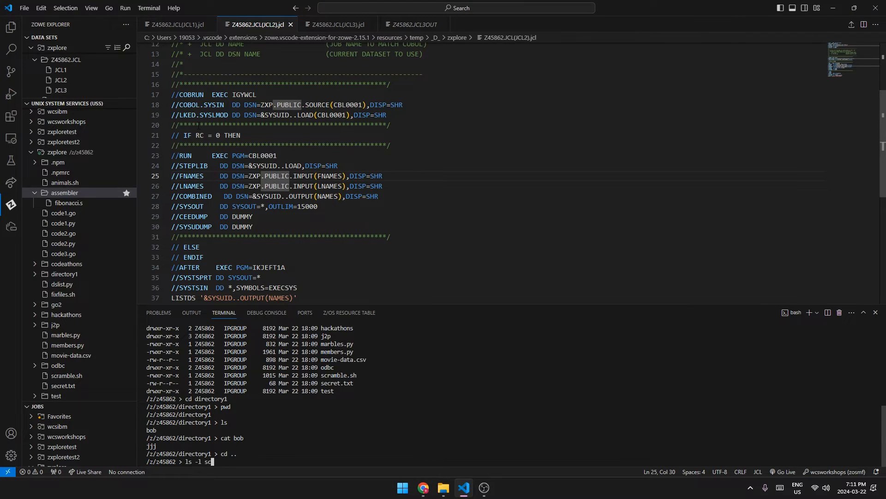
key(Return)
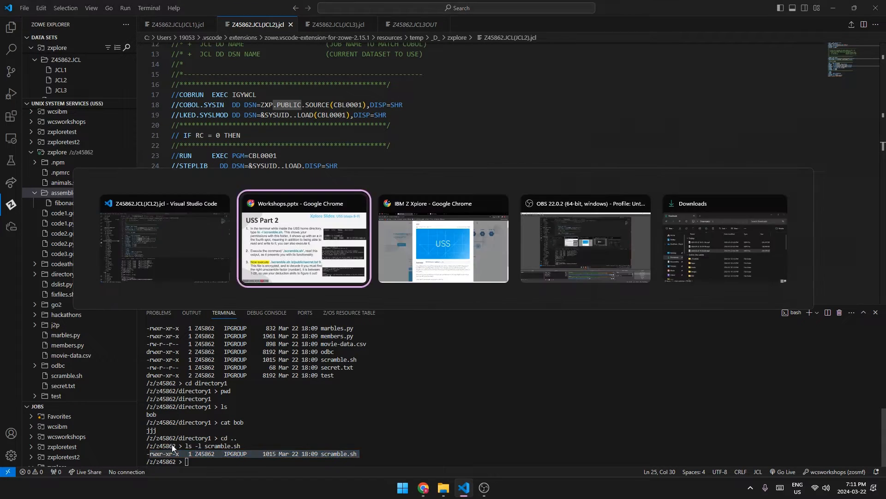
Switch to the Workshops.pptx Chrome window showing the USS Part 2 slide
click(304, 238)
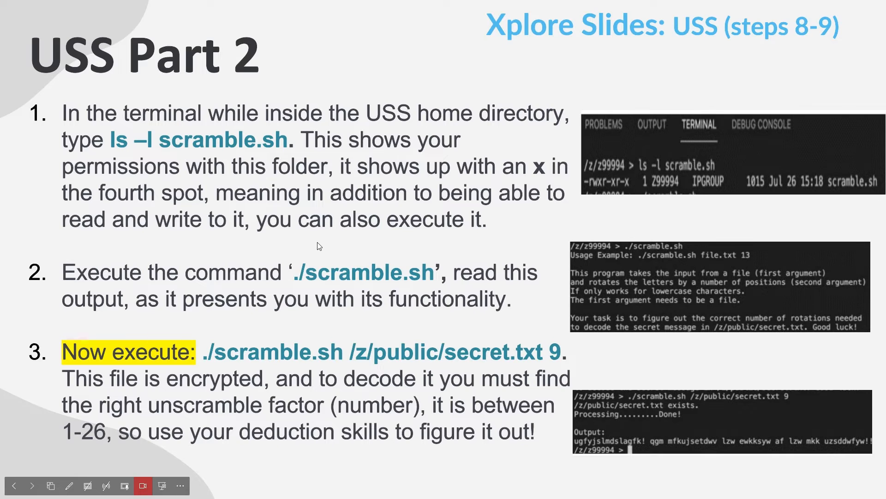
mouse_move(318, 372)
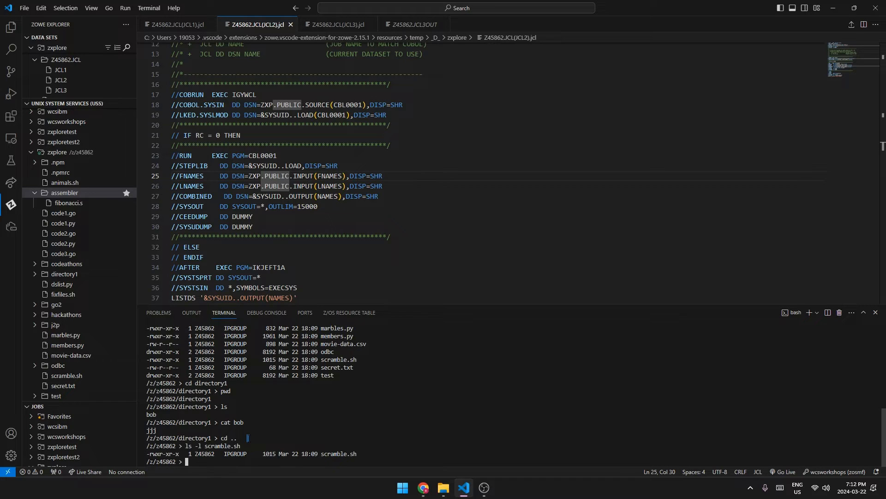
Run ./scramble.sh with no arguments to print its usage text
text(./scrambl)
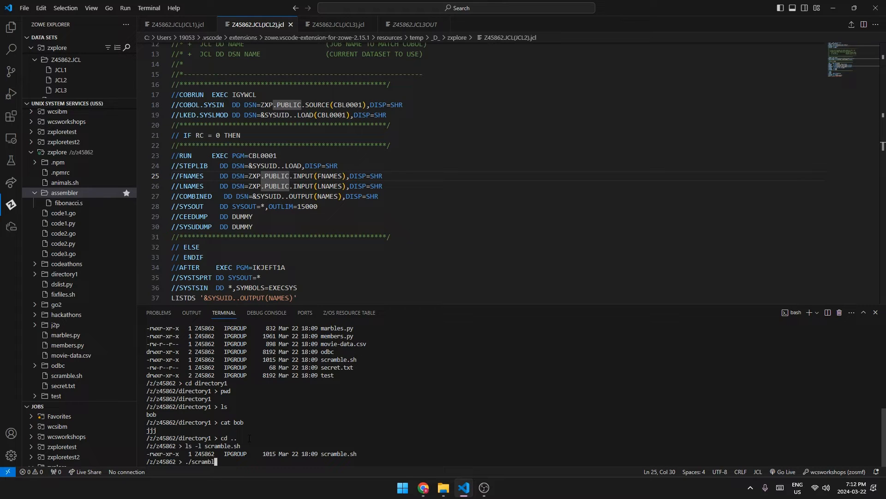
key(Return)
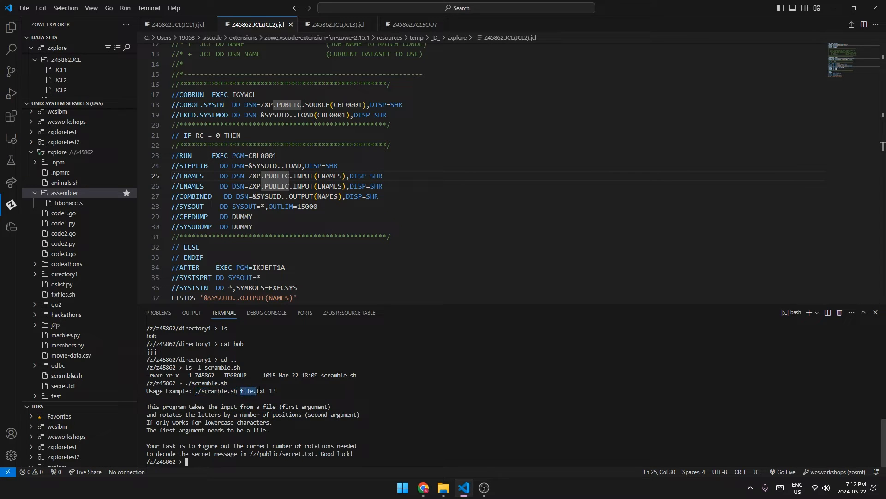
click(272, 391)
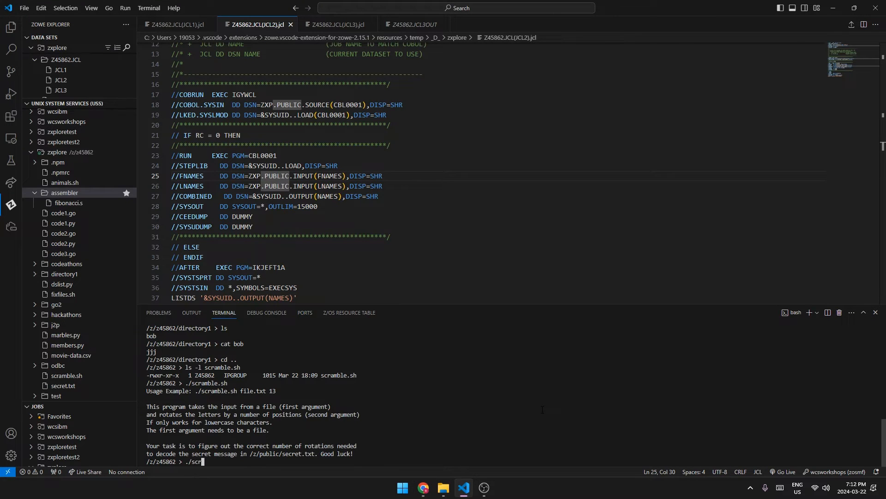
Run ./scramble.sh /z/public/secret.txt 17 to decode the secret, fixing a mistyped path first
text(amble.sh)
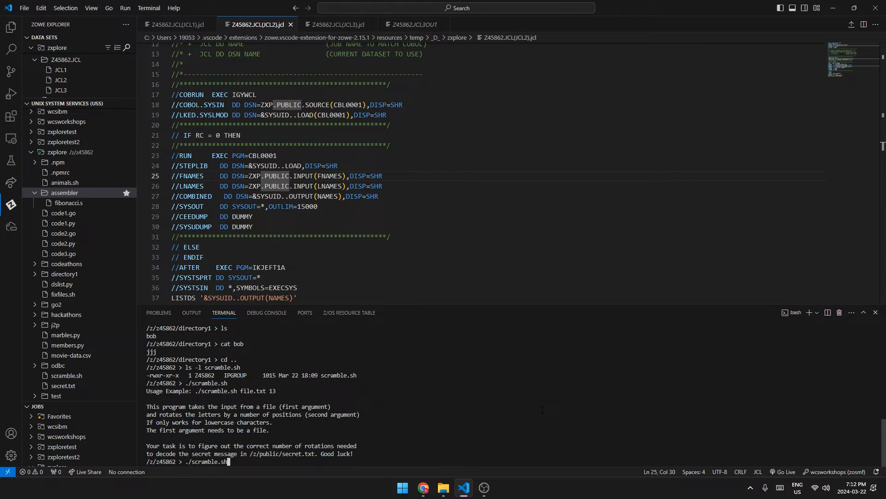
text(/z/)
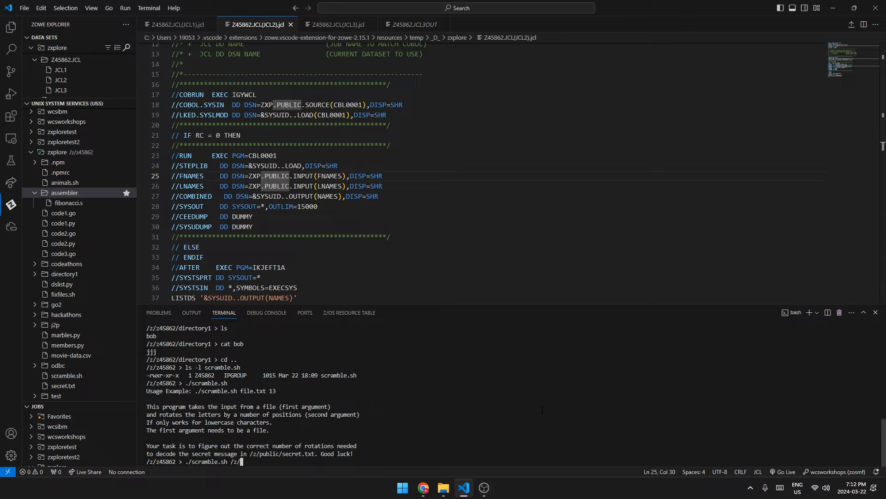
text(z45862)
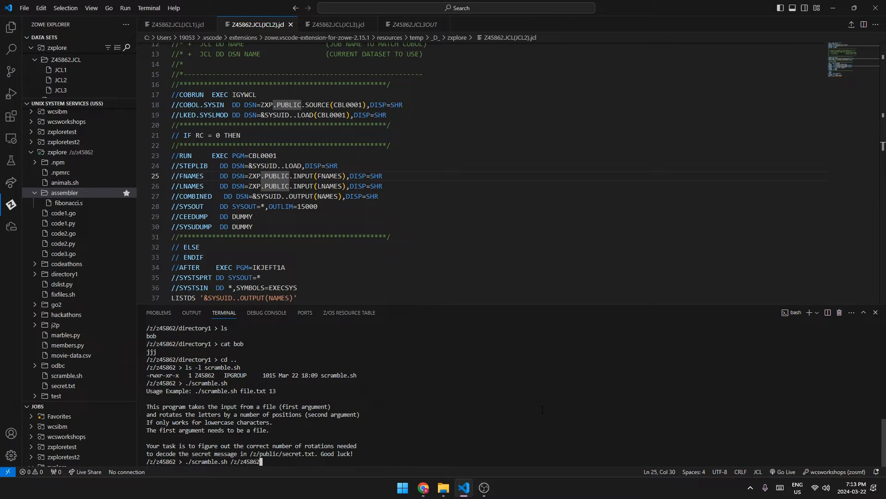
text(secret)
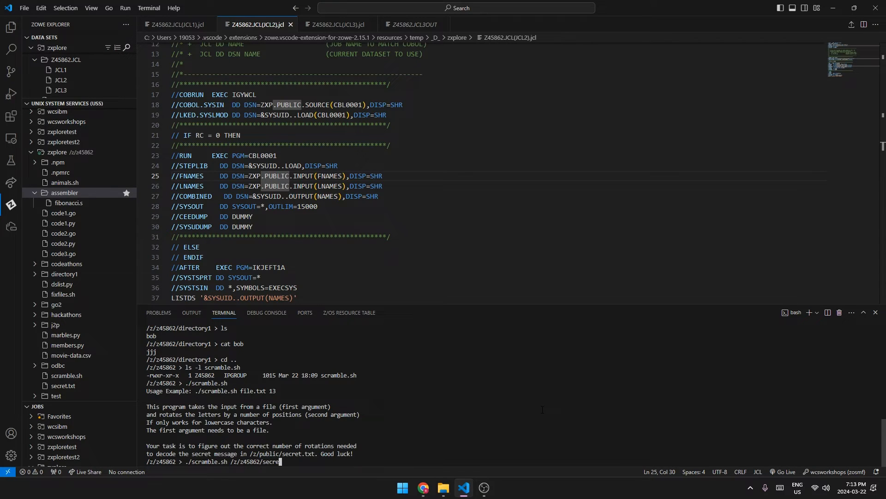
text(.)
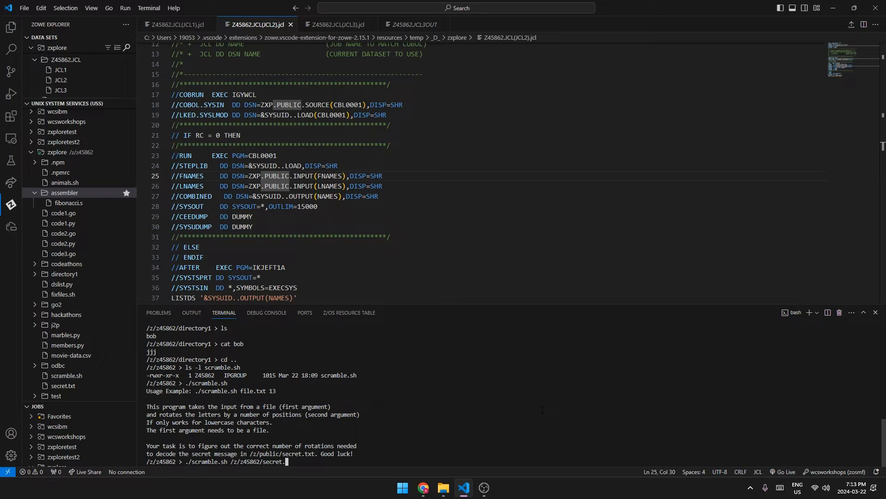
key(Backspace)
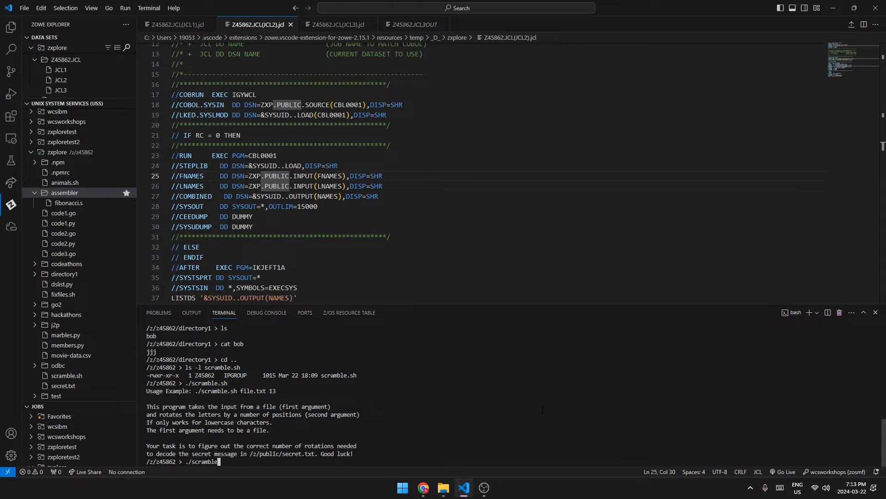
text(.sh)
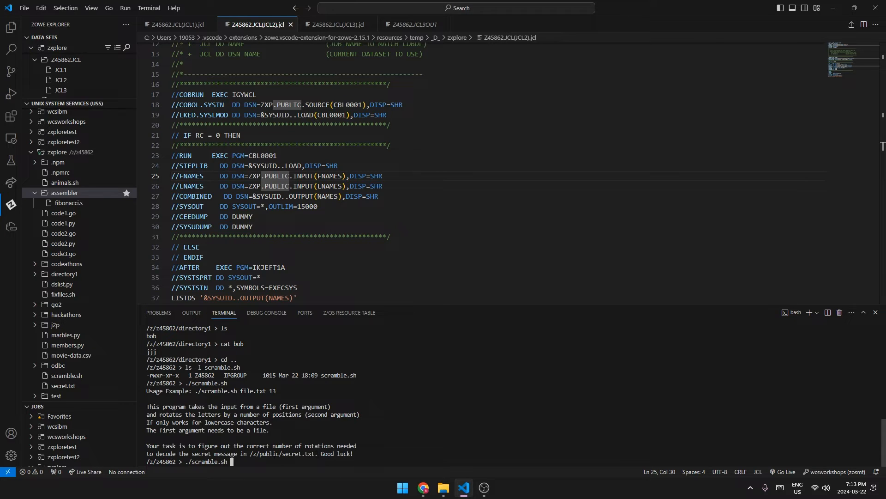
text(/z/public/secret.txt)
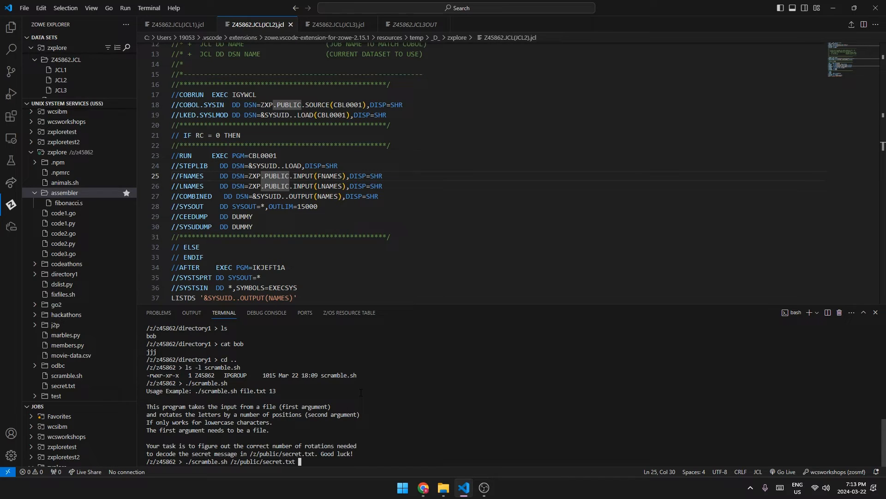
key(Return)
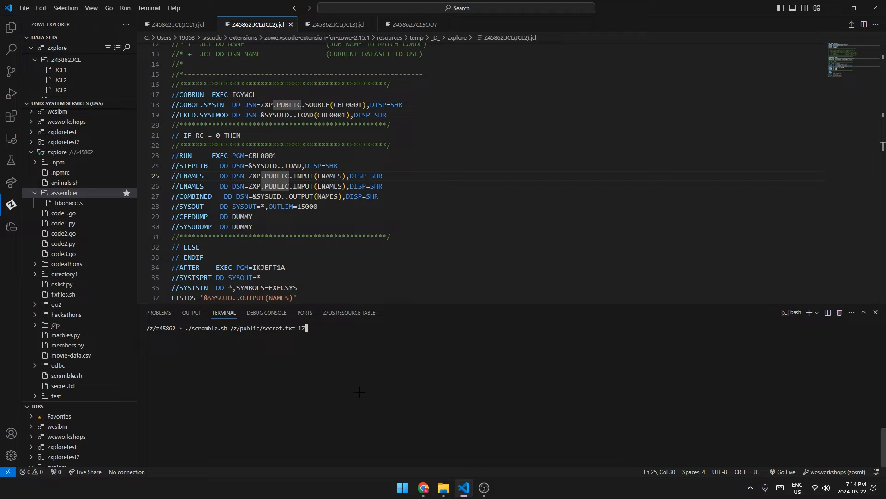
key(Return)
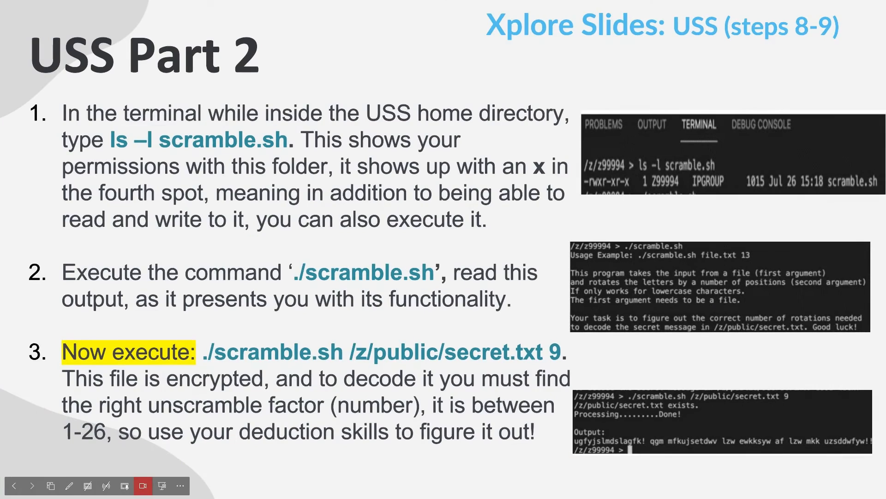
mouse_move(311, 372)
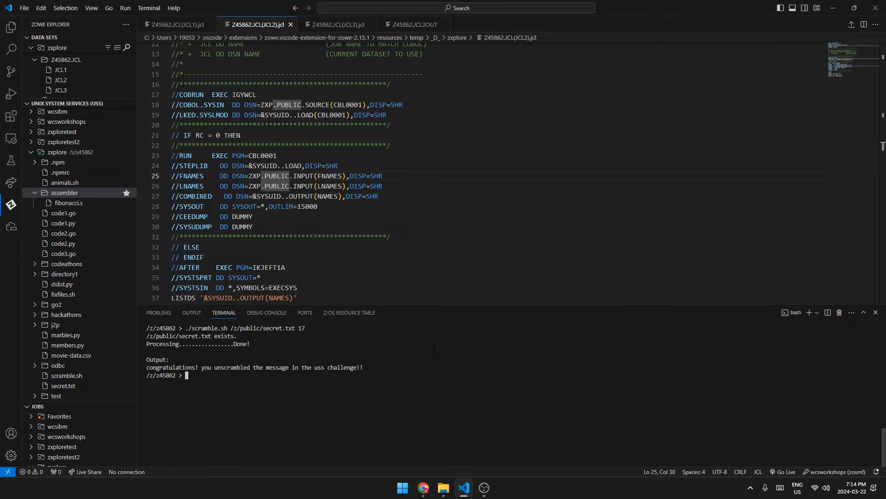
Back in the terminal, redirect ./scramble.sh /z/public/secret.txt 17 output into ussout.txt
key(alt+tab)
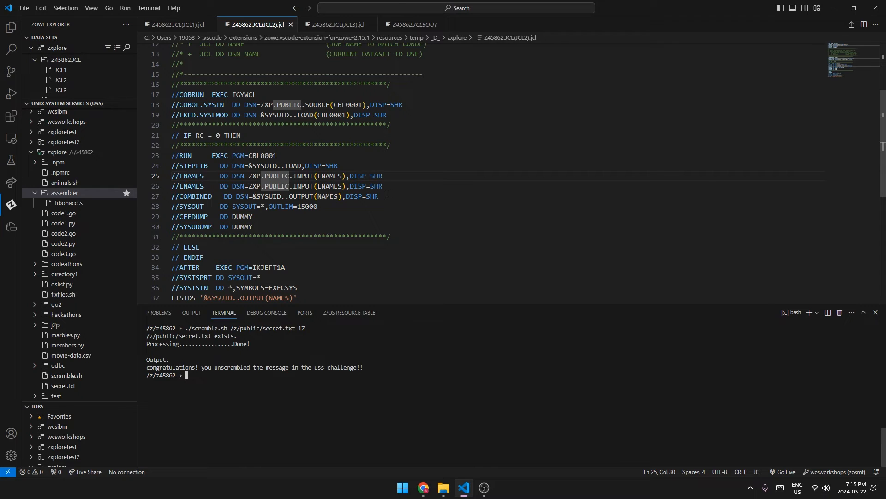
text(./scramble.sh /z/public/secret.txt 17 >?)
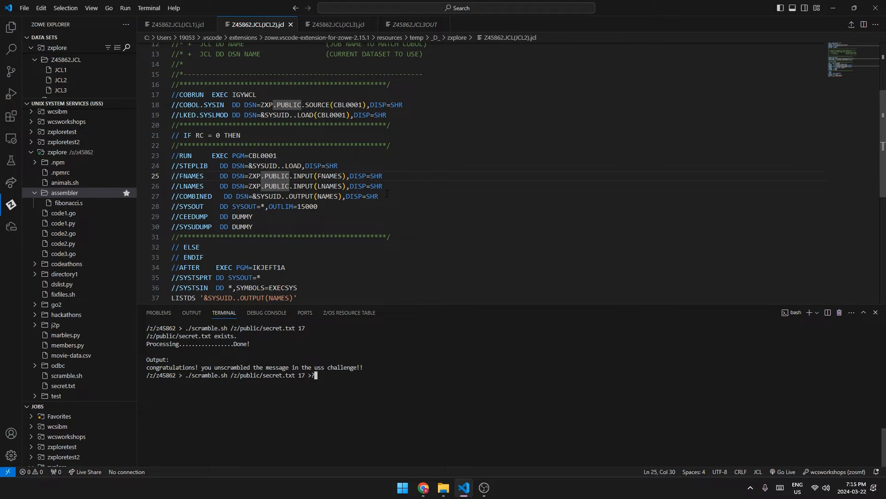
text(ussout)
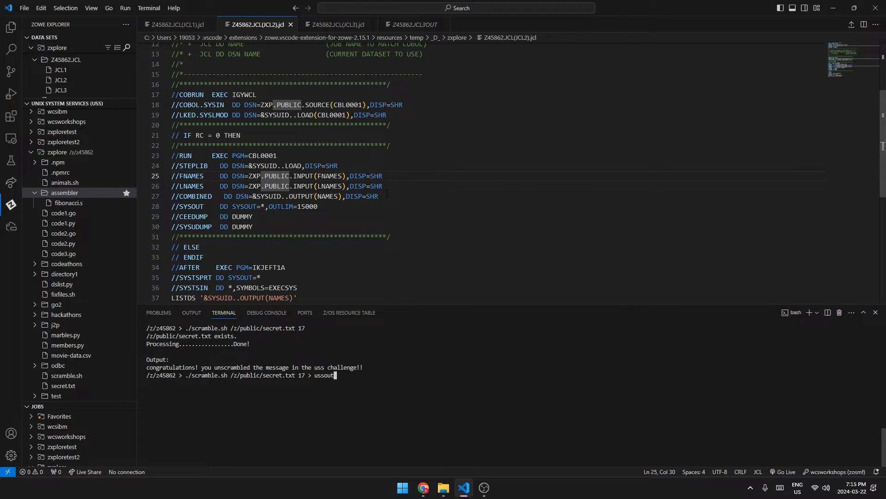
key(Return)
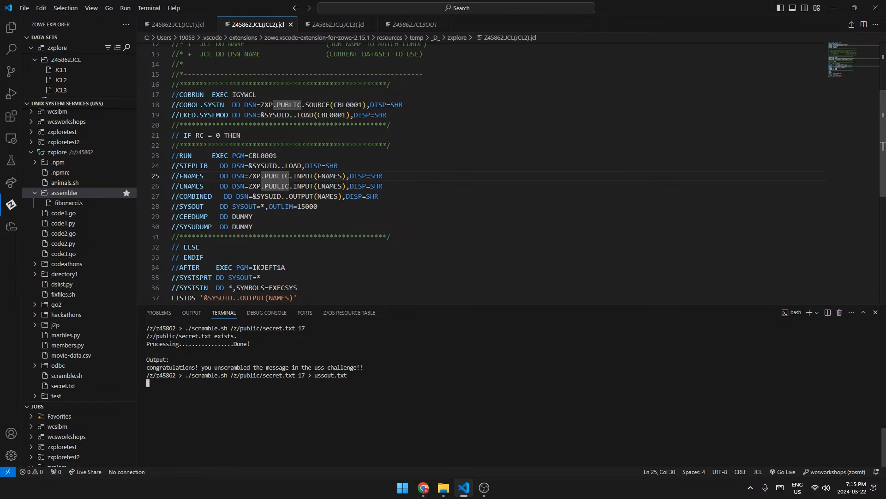
mouse_move(134, 357)
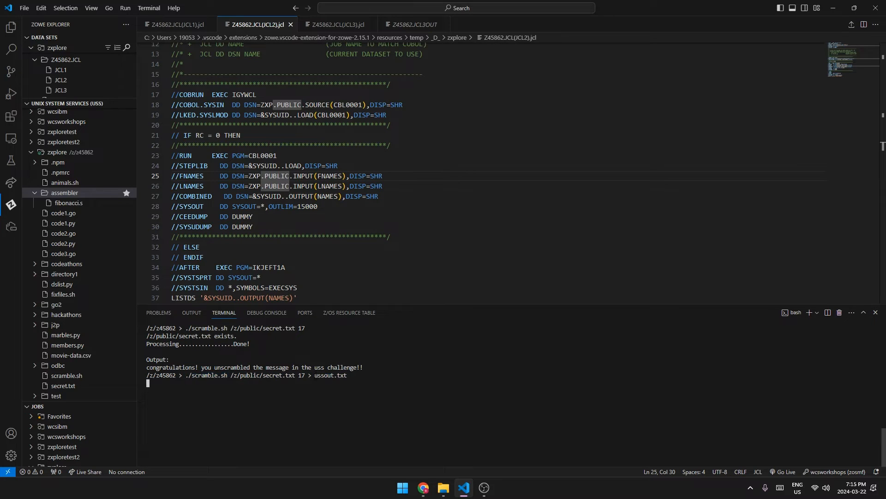
Print ussout.txt with cat to confirm the congratulations message was saved
key(Return)
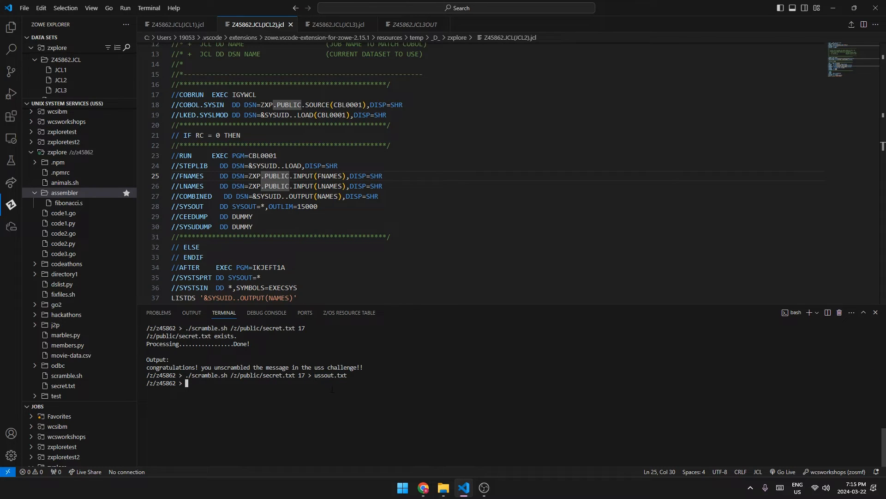
text(cat)
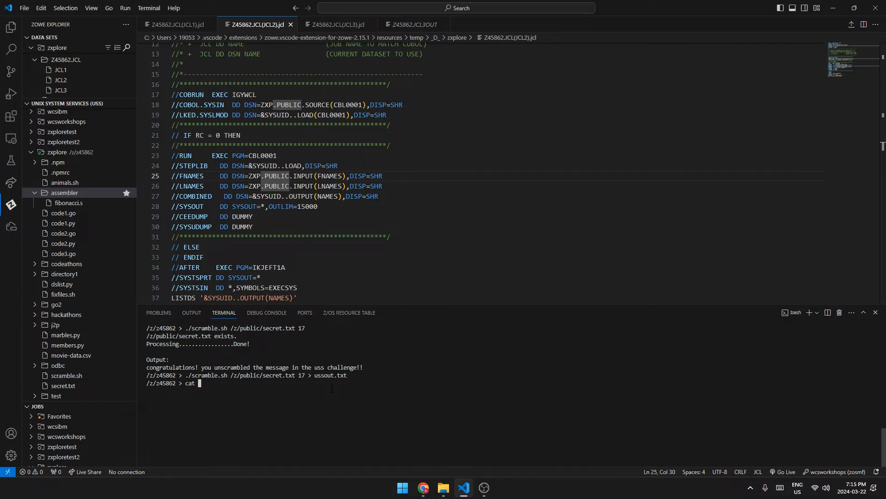
text(ussout.txt)
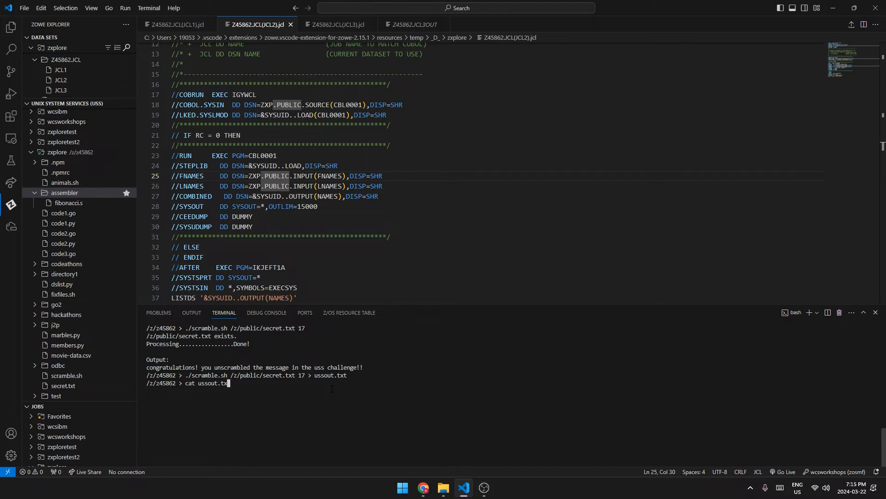
key(Return)
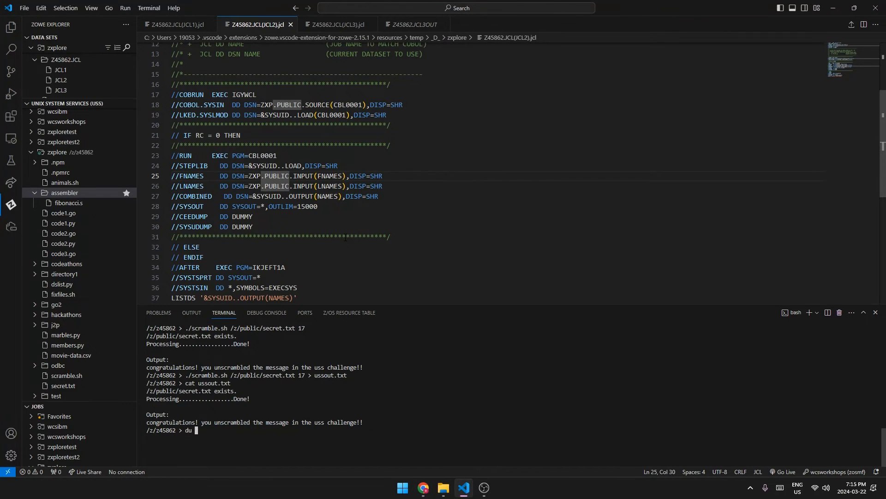
Run du, then du -ak to list every file's size in kilobytes, and review the listing
key(Return)
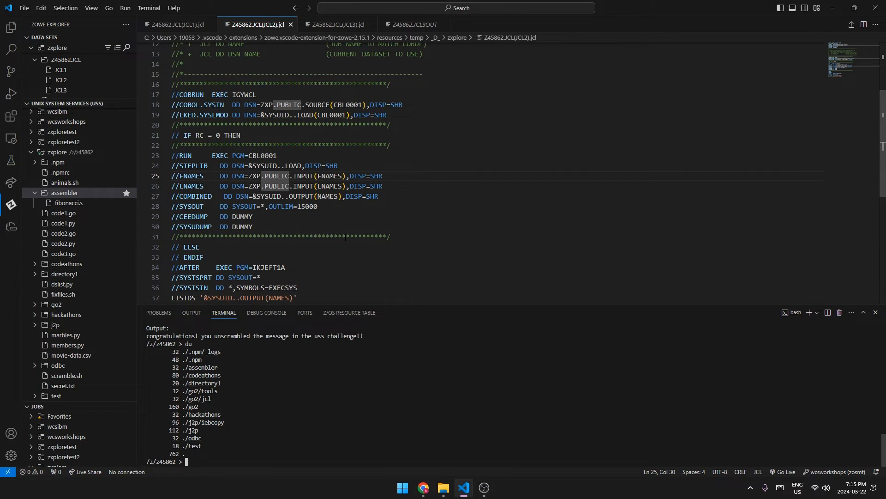
text(du)
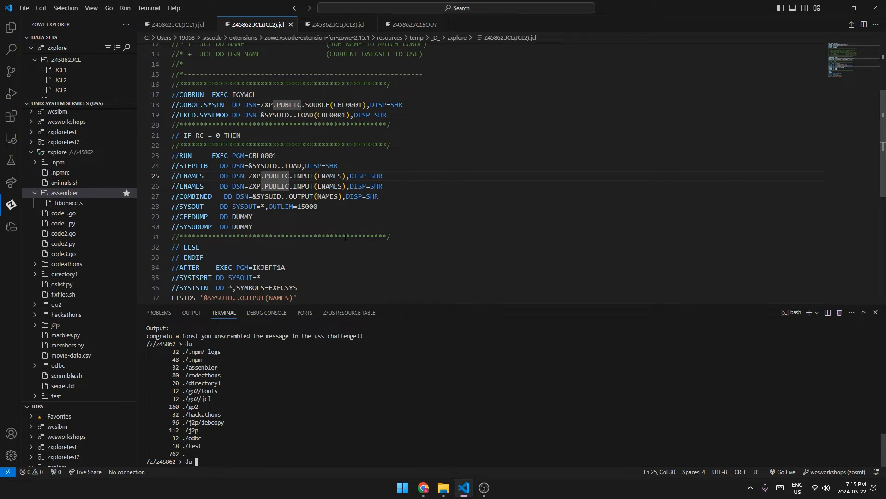
text(-ak)
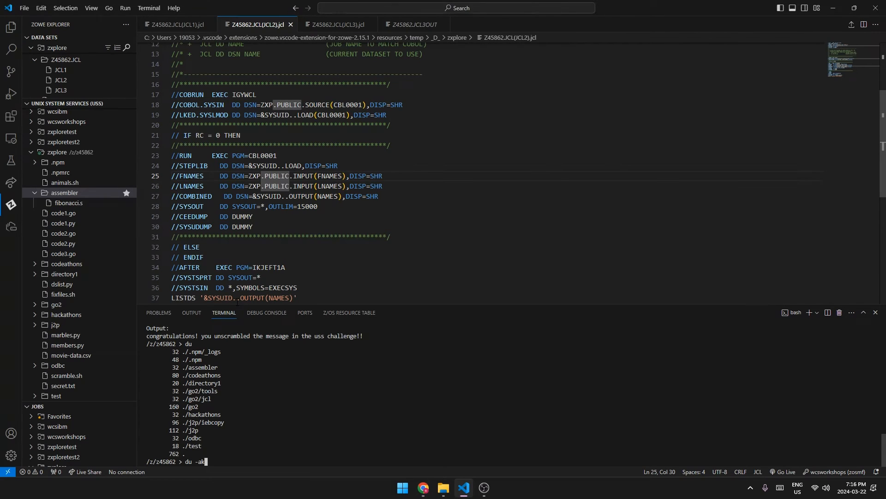
key(Return)
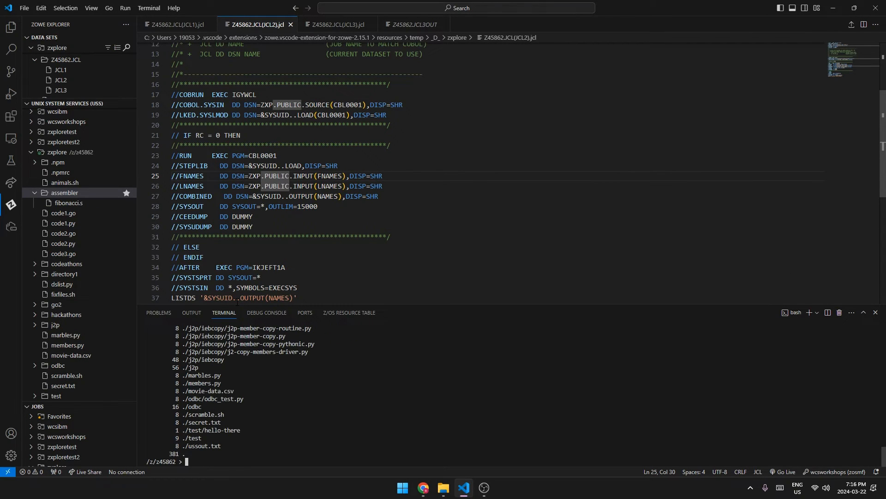
scroll(up, 3)
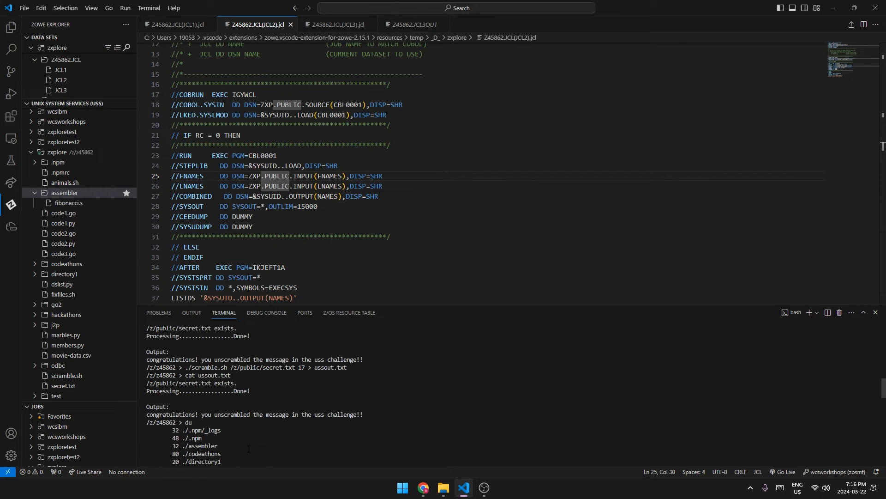
double_click(175, 430)
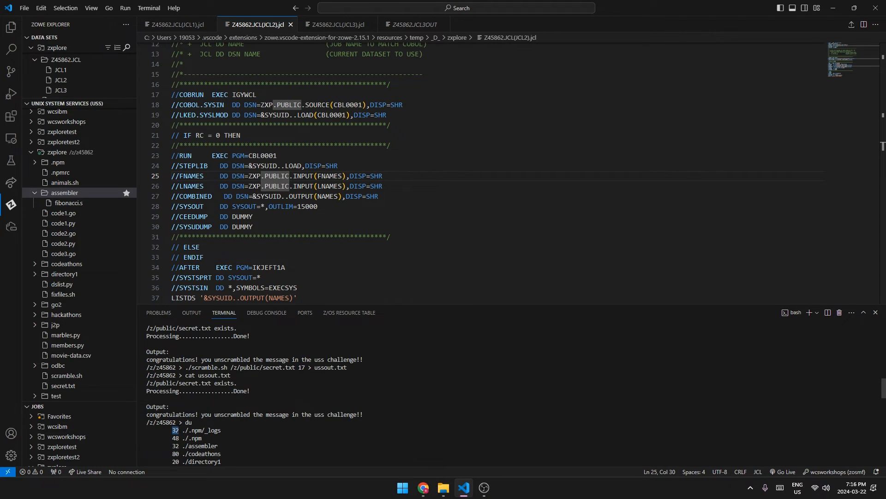
scroll(down, 3)
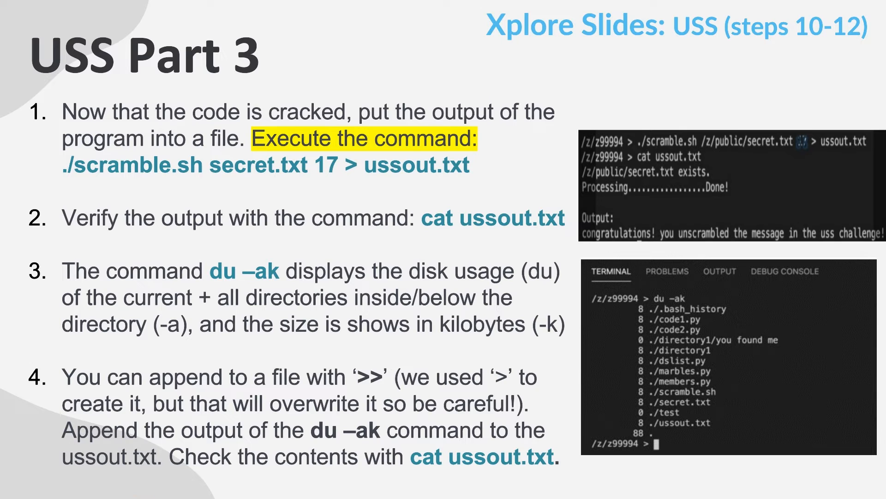
mouse_move(490, 146)
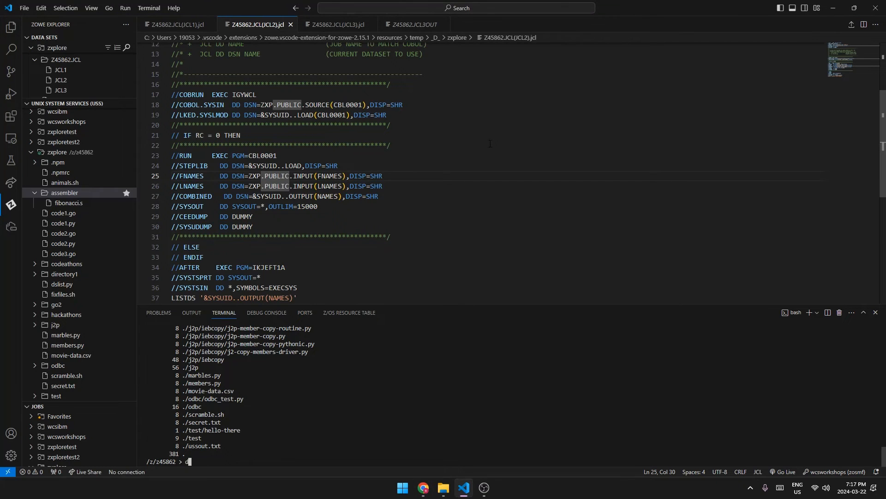
Append the du -ak listing to ussout.txt with >> and cat the file to check it
text(u -)
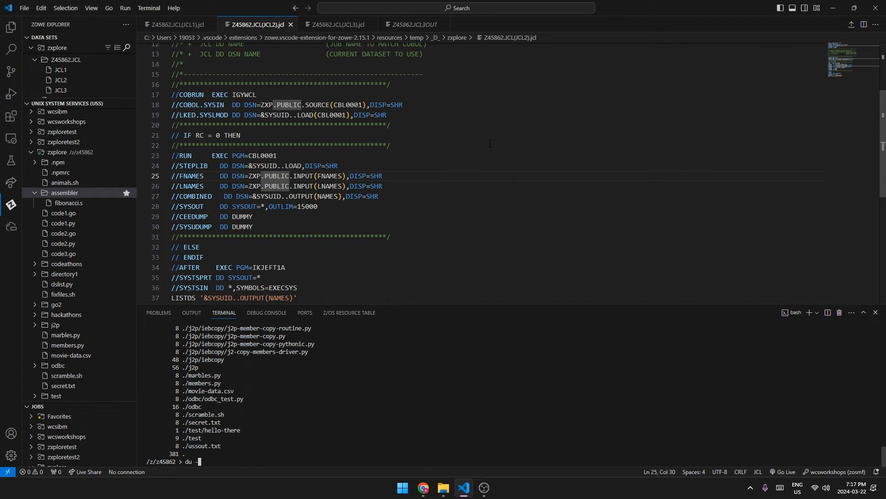
text(ak)
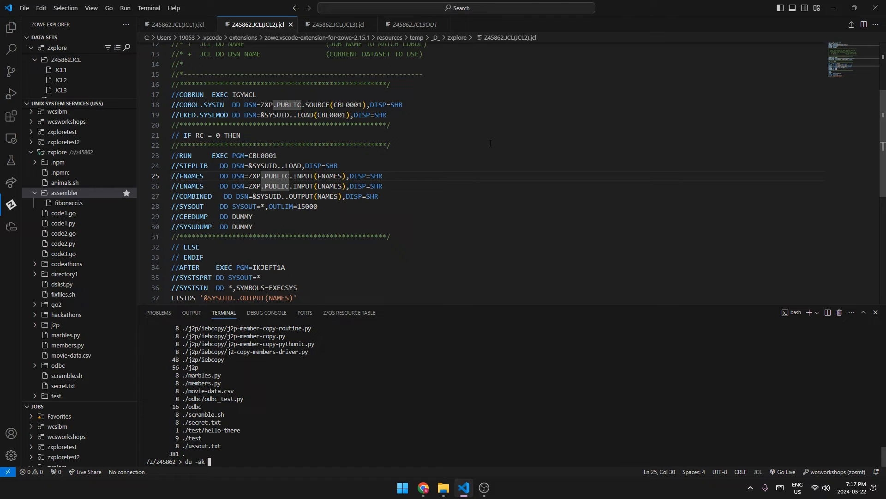
text(>>)
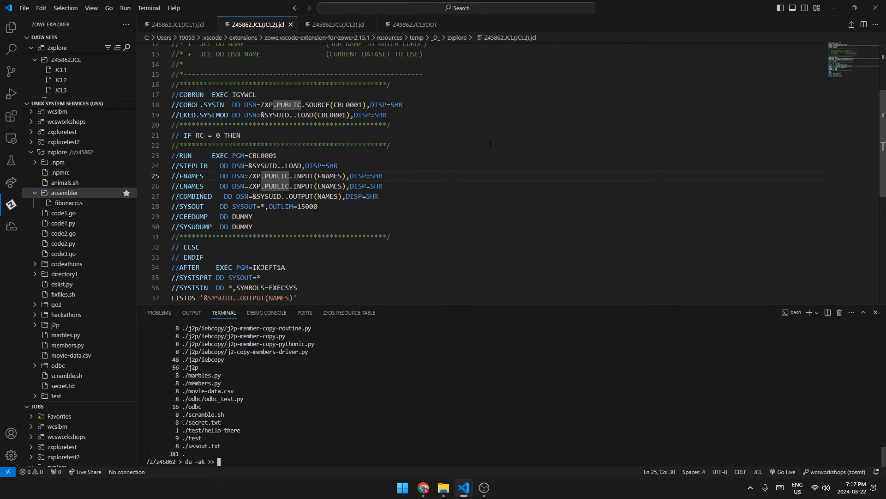
text(ussout.txt)
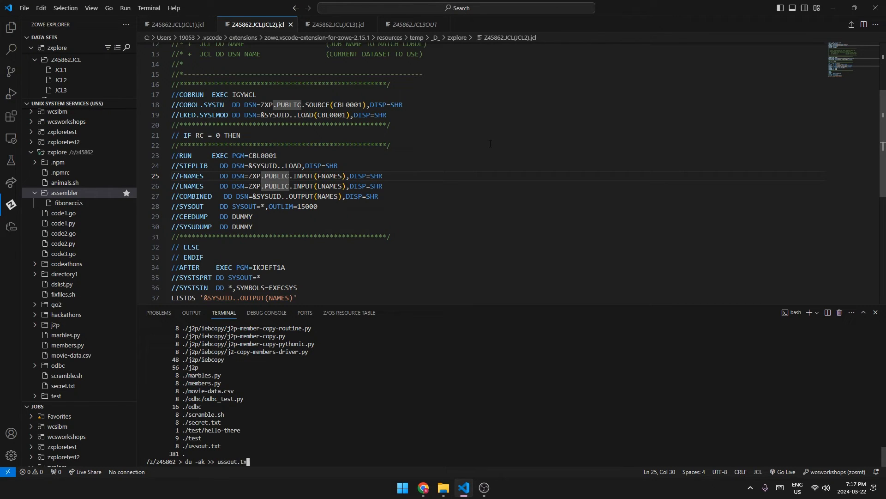
key(Return)
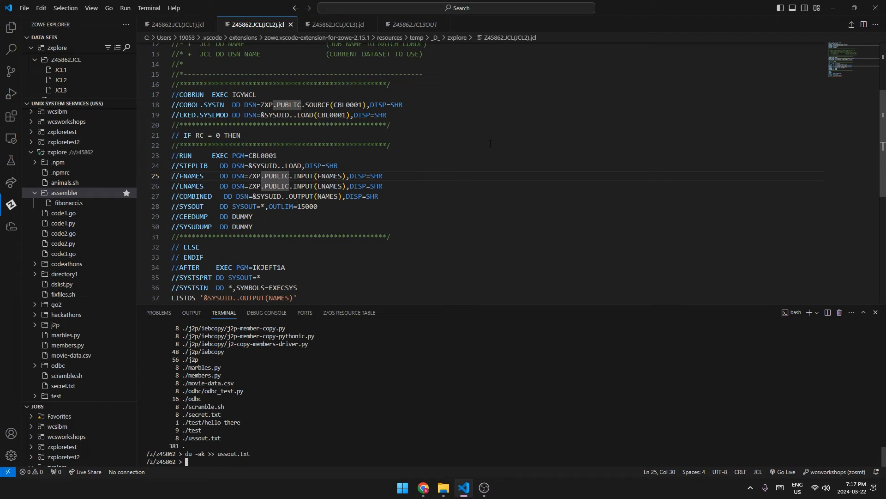
text(cat ussout.txt)
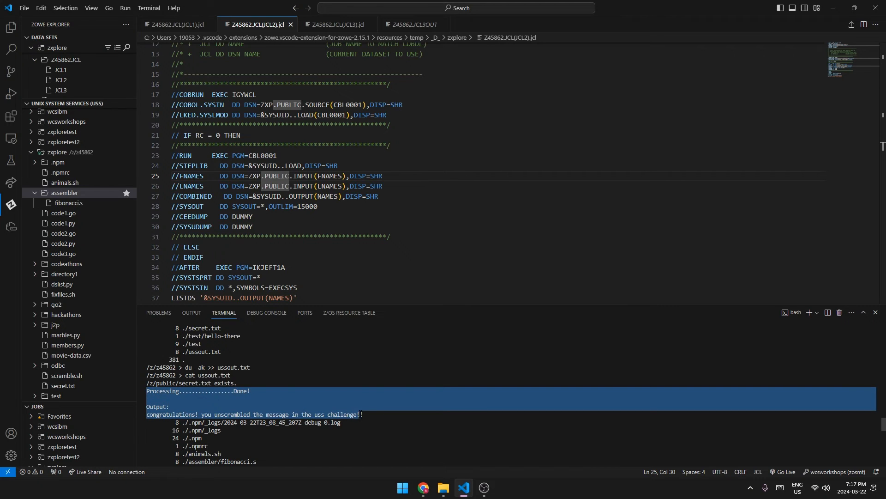
scroll(down, 3)
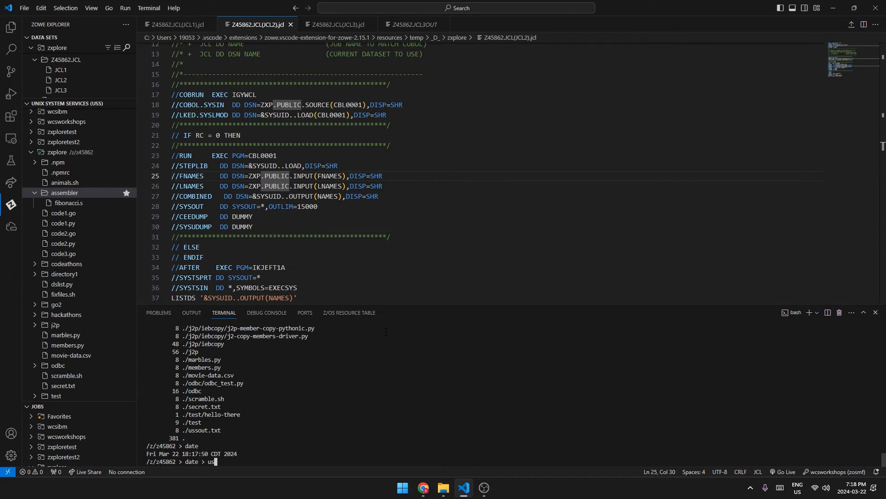
Append the current date to ussout.txt with date >> and cat the updated file
text(sout.txt)
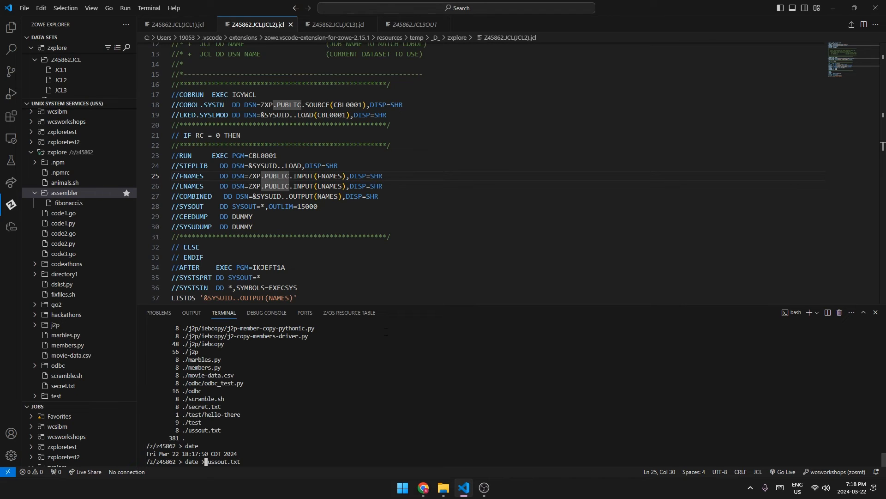
text(>)
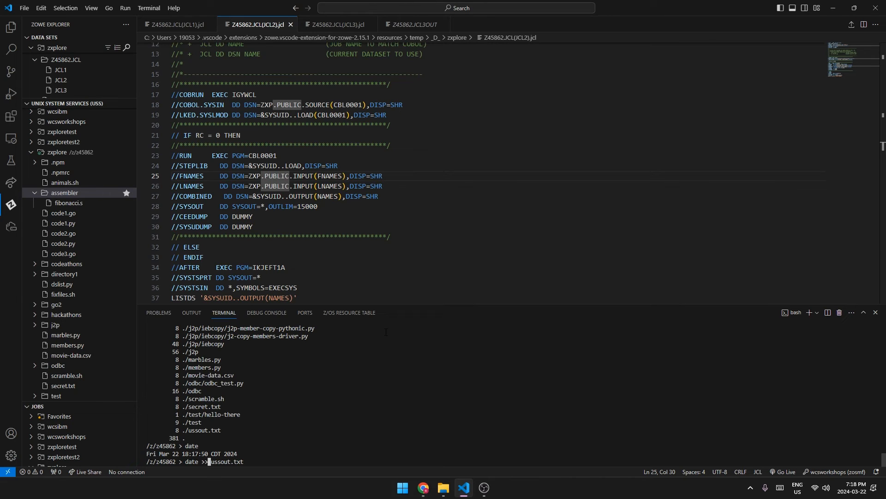
key(Return)
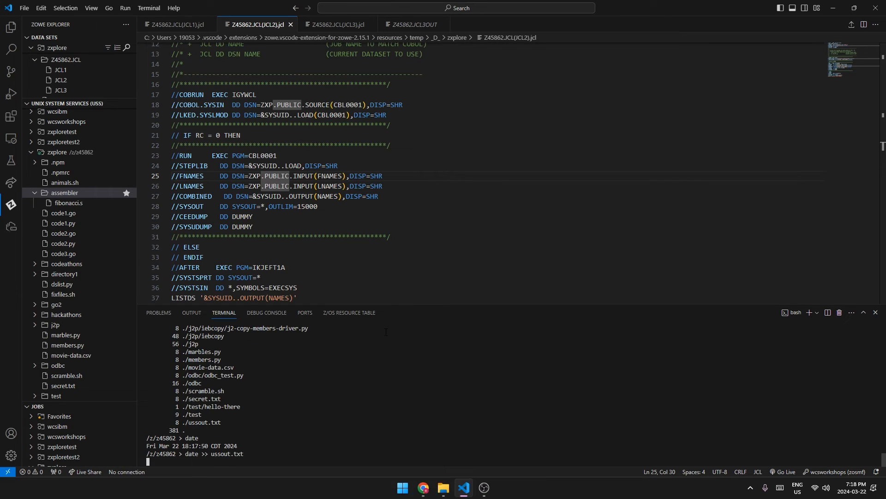
text(cat)
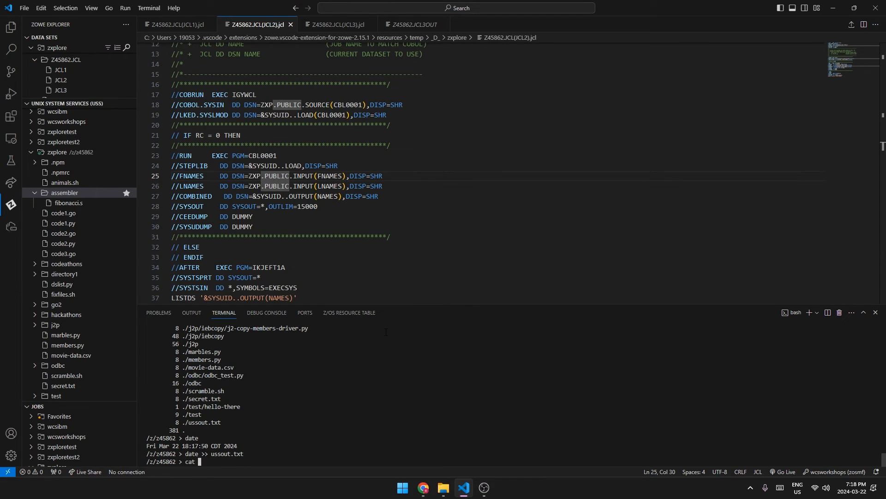
key(Return)
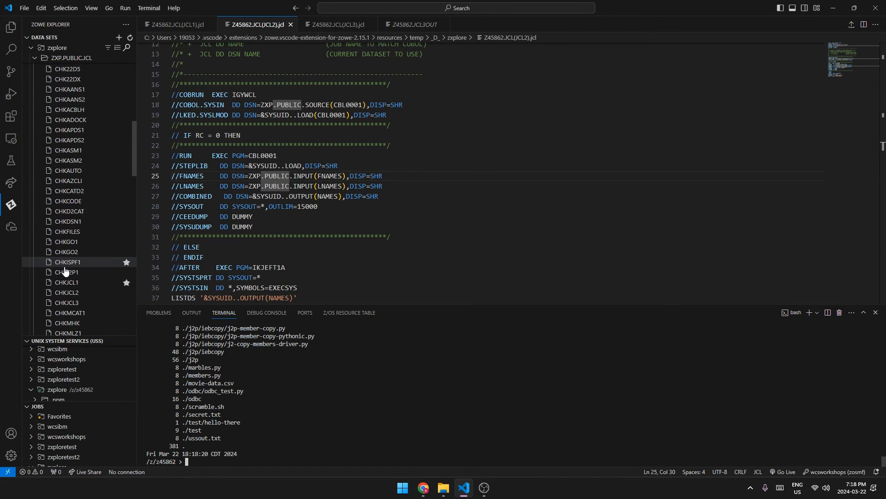
Submit the USS1 check member from ZXP.PUBLIC.JCL as a job, then return to the browser
scroll(down, 3)
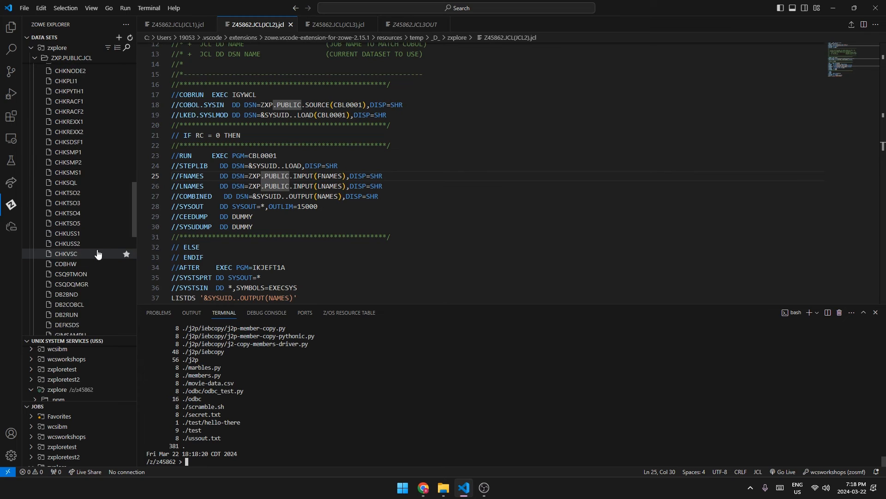
right_click(66, 233)
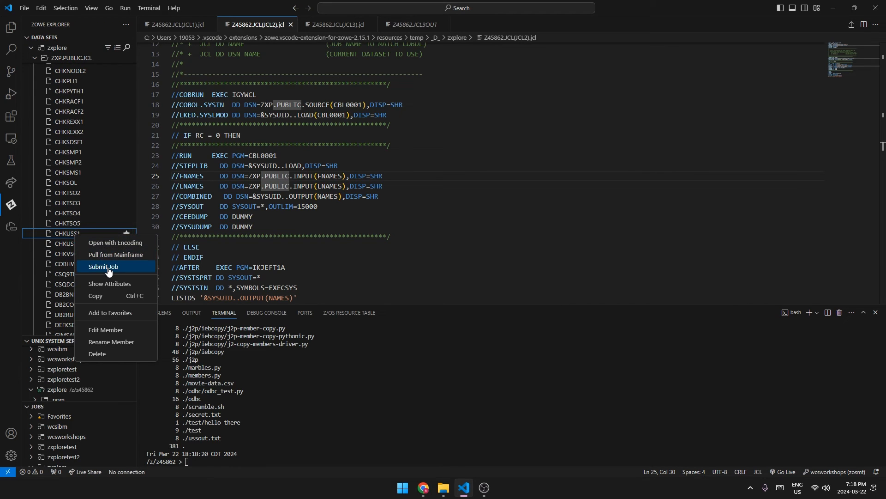
click(104, 266)
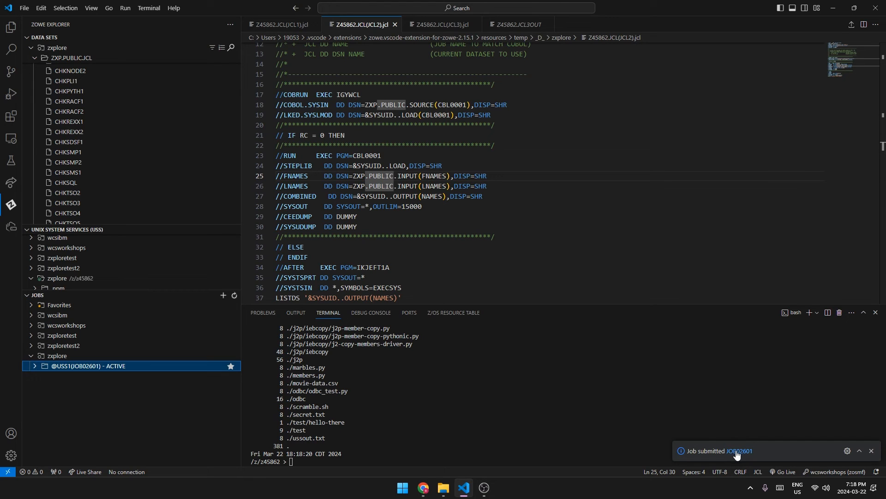
mouse_move(423, 487)
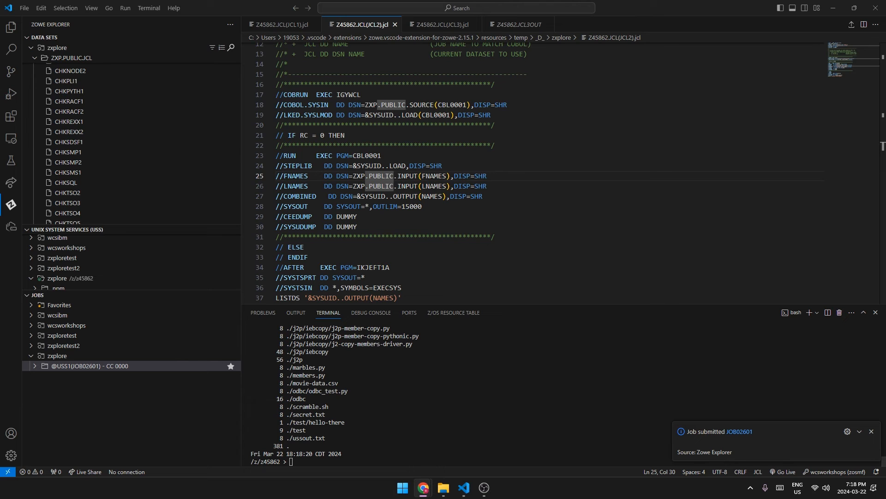
click(422, 487)
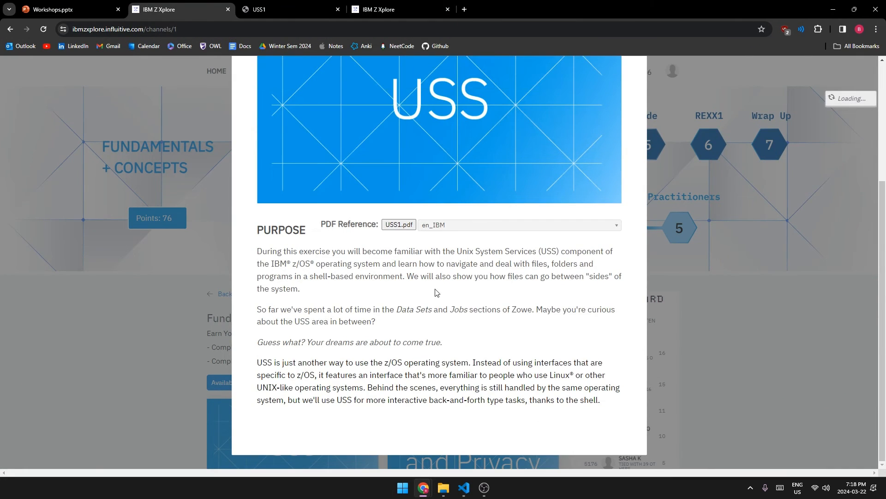
mouse_move(449, 297)
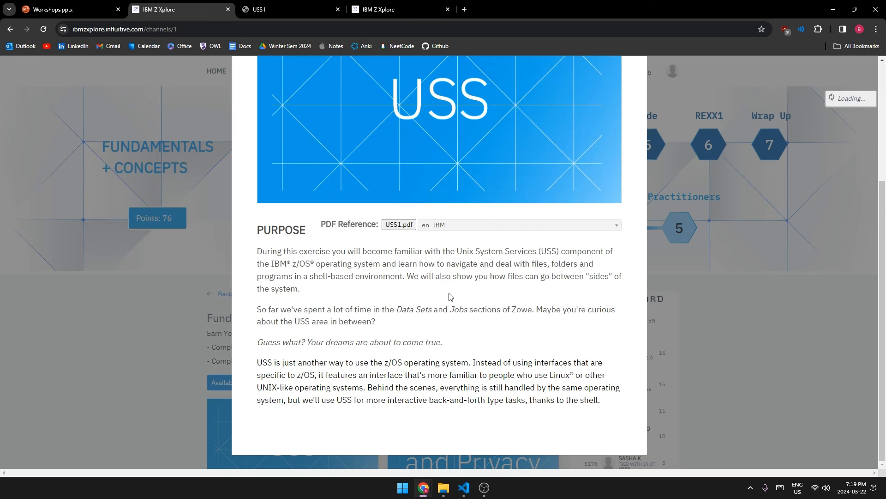
Answer question 1: USS is another way to use z/OS
scroll(down, 3)
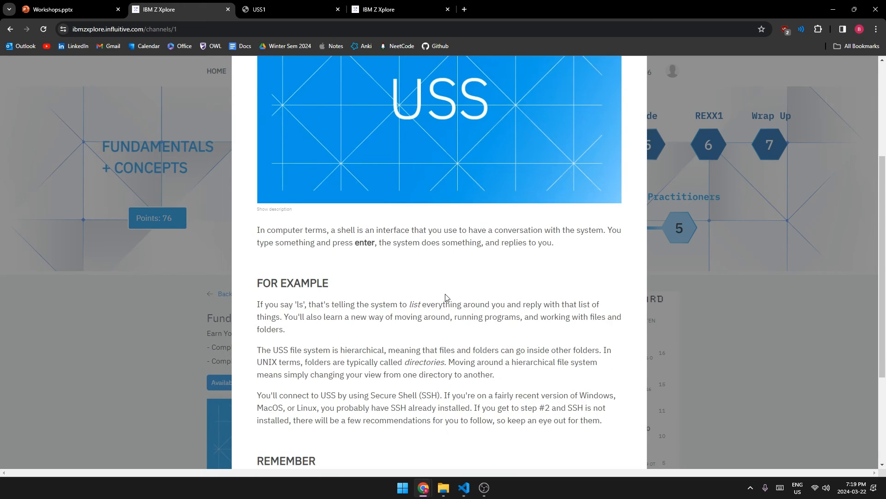
scroll(down, 3)
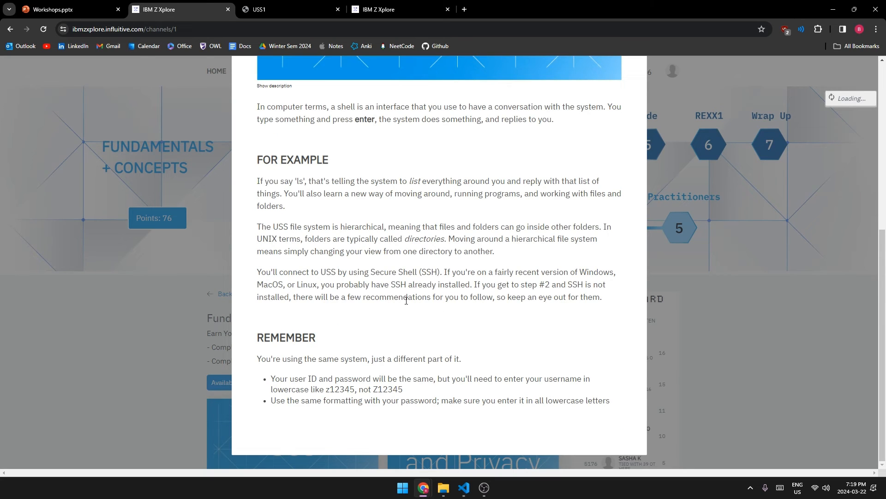
mouse_move(403, 313)
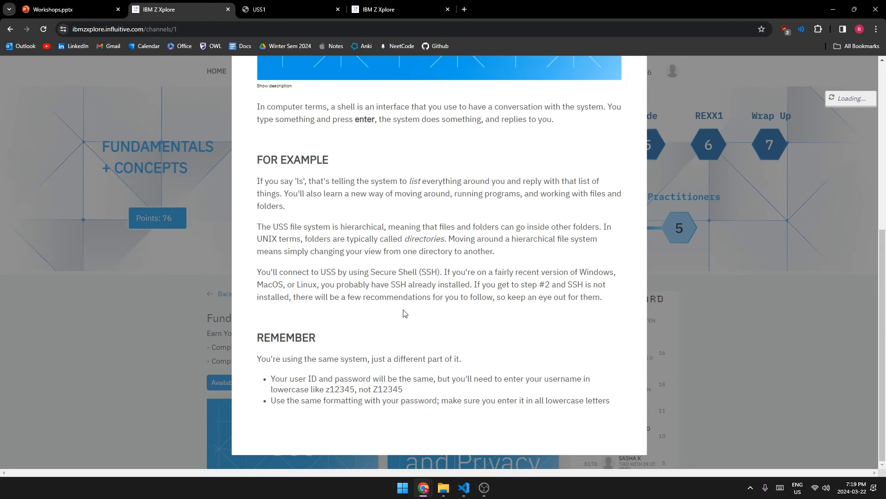
scroll(up, 3)
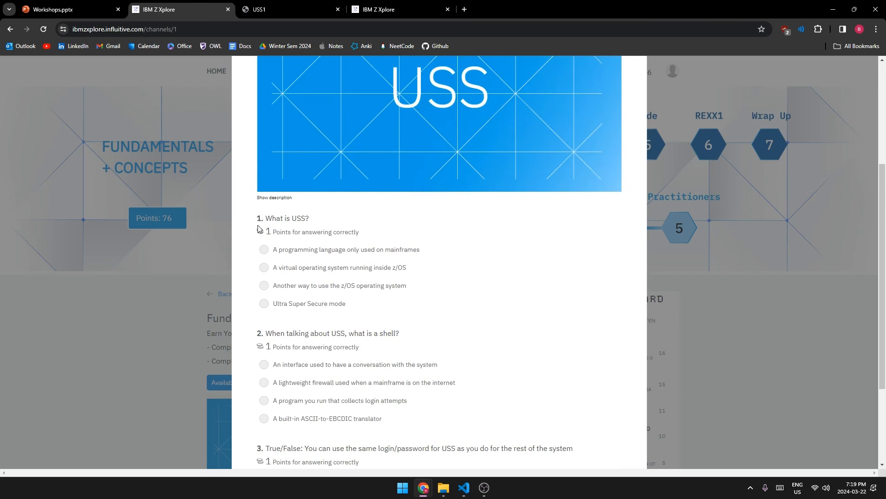
double_click(286, 218)
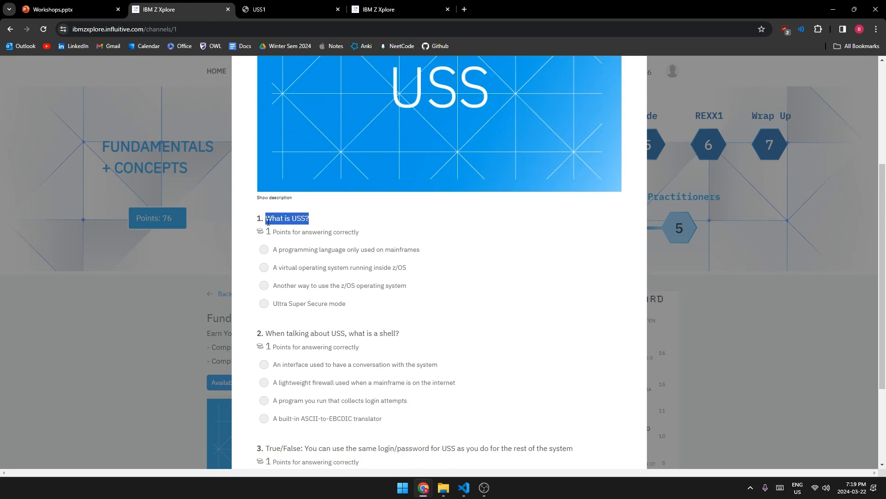
mouse_move(377, 230)
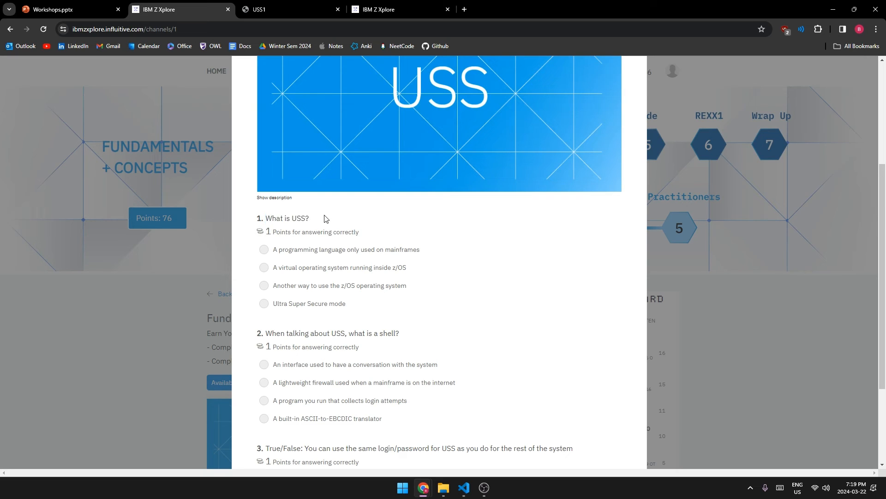
double_click(286, 218)
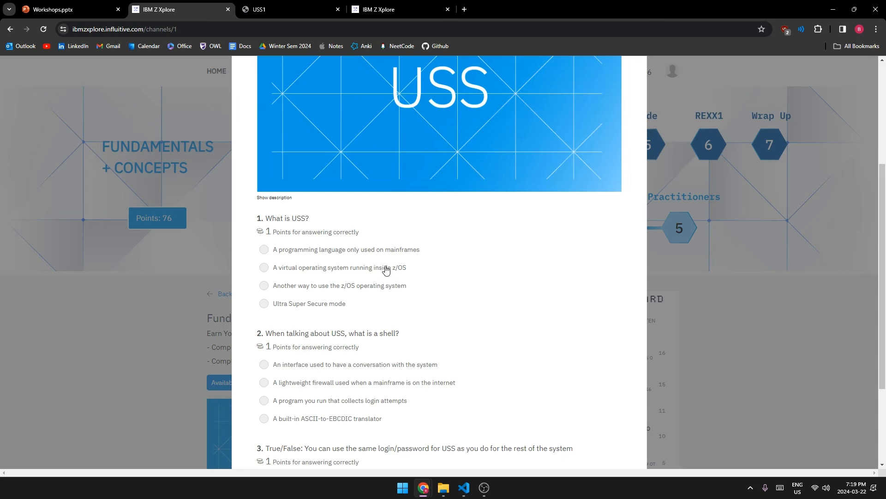
mouse_move(367, 296)
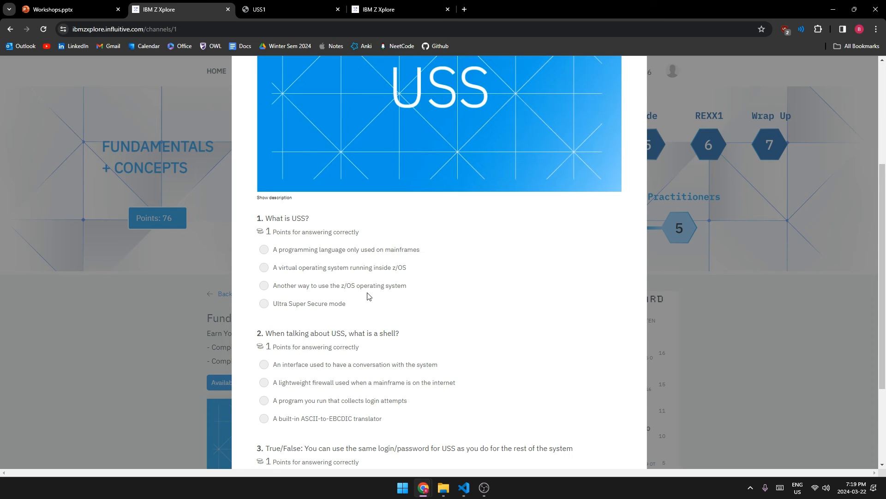
mouse_move(272, 291)
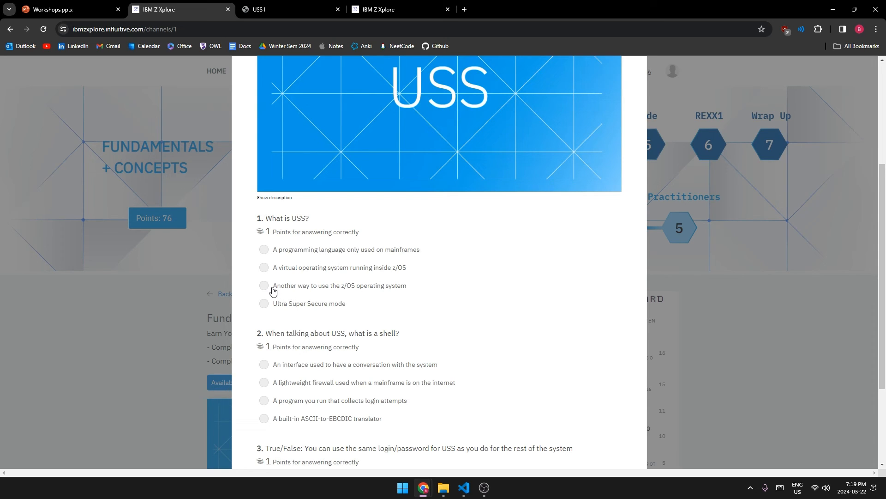
click(264, 285)
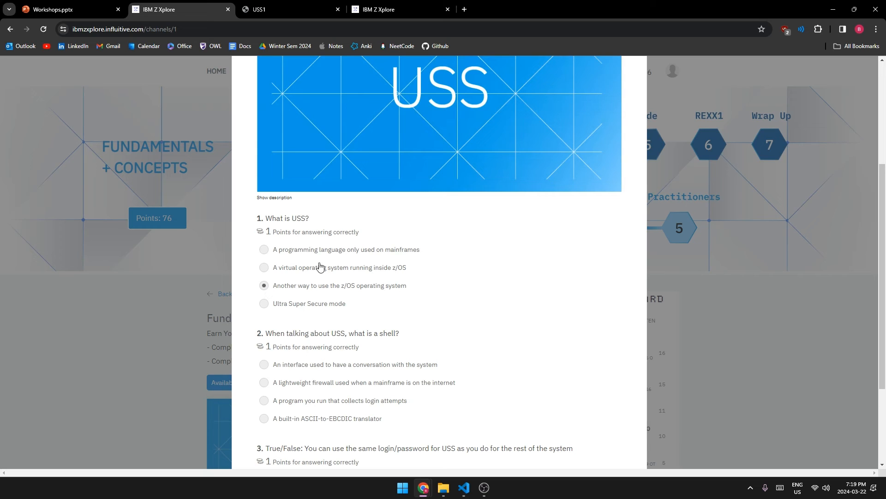
mouse_move(304, 350)
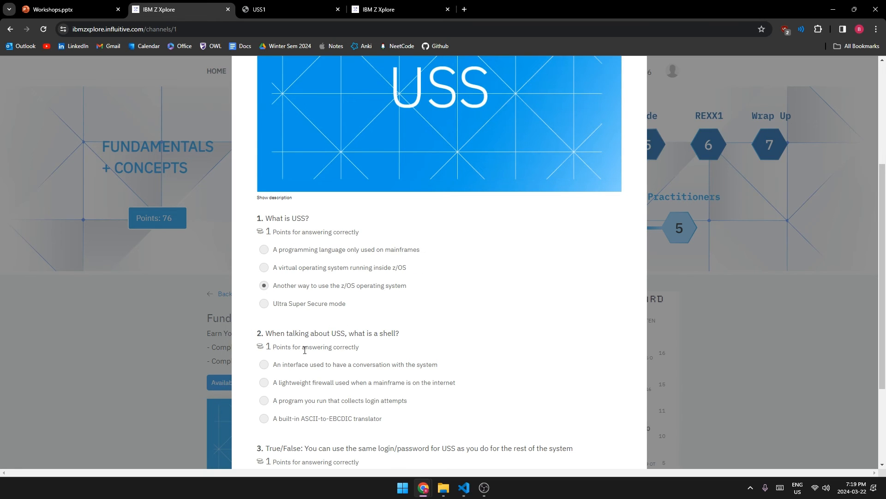
Answer question 2: the shell is an interface for conversation with the system
scroll(down, 3)
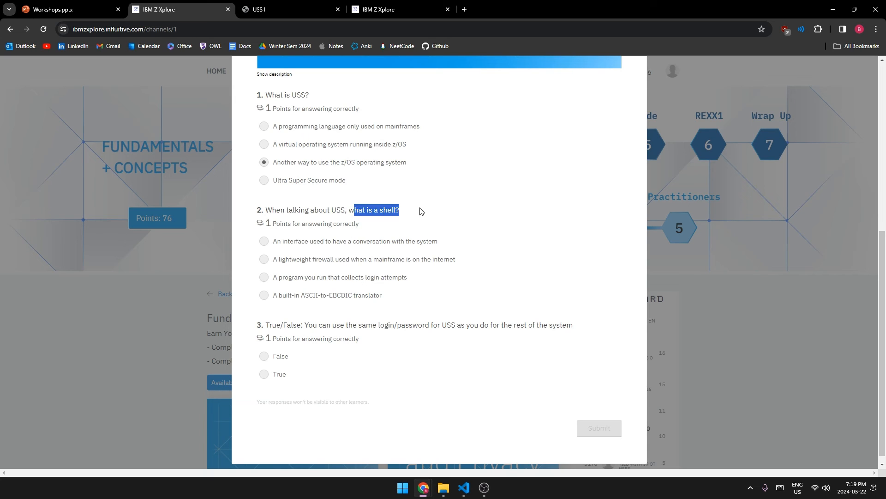
triple_click(332, 210)
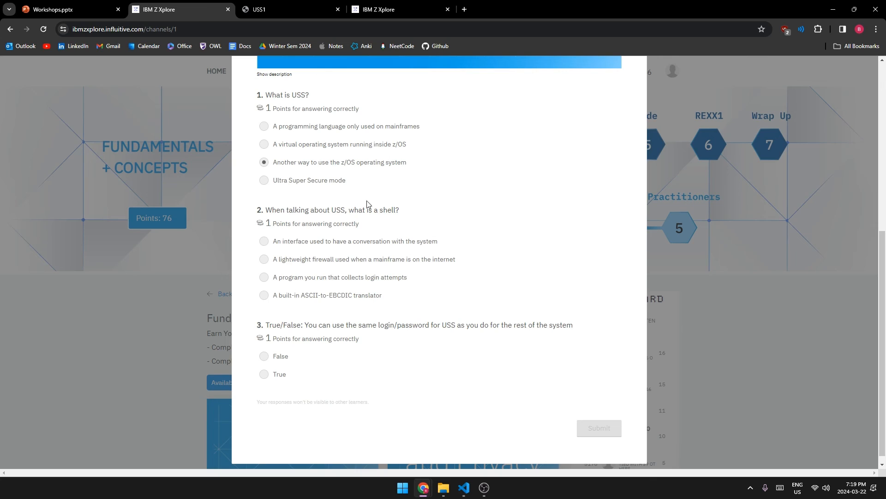
mouse_move(444, 207)
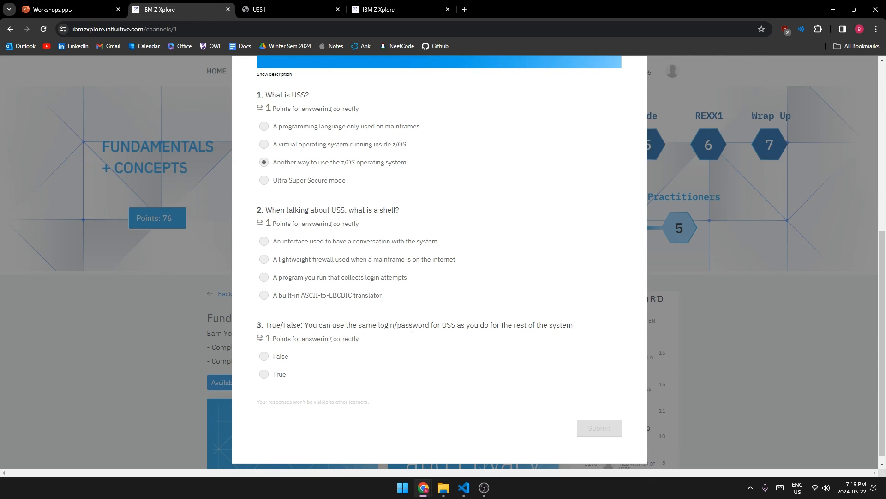
mouse_move(527, 317)
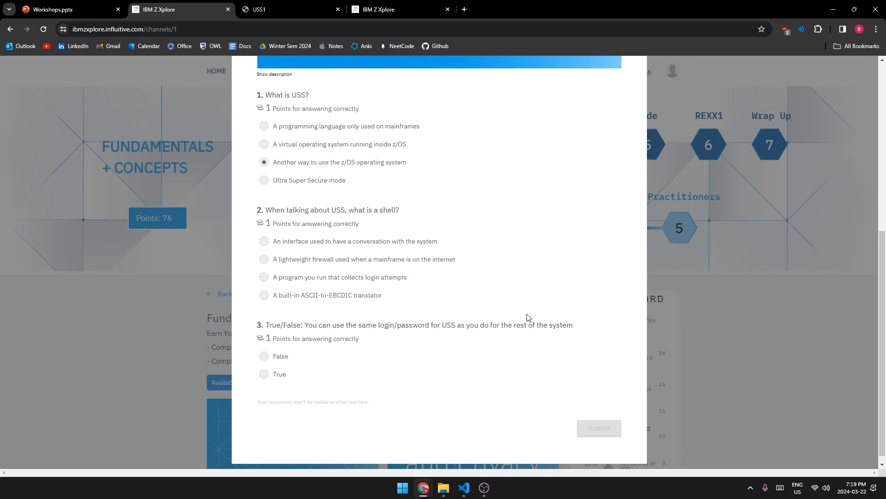
click(263, 241)
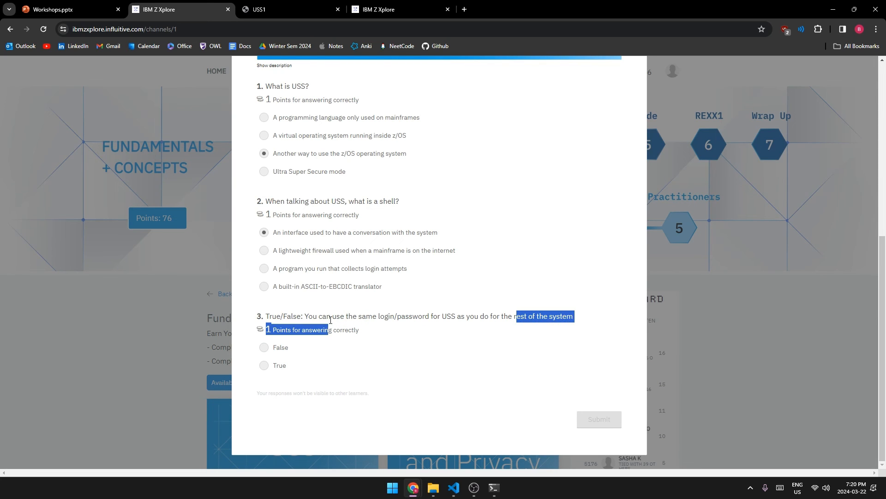
scroll(up, 3)
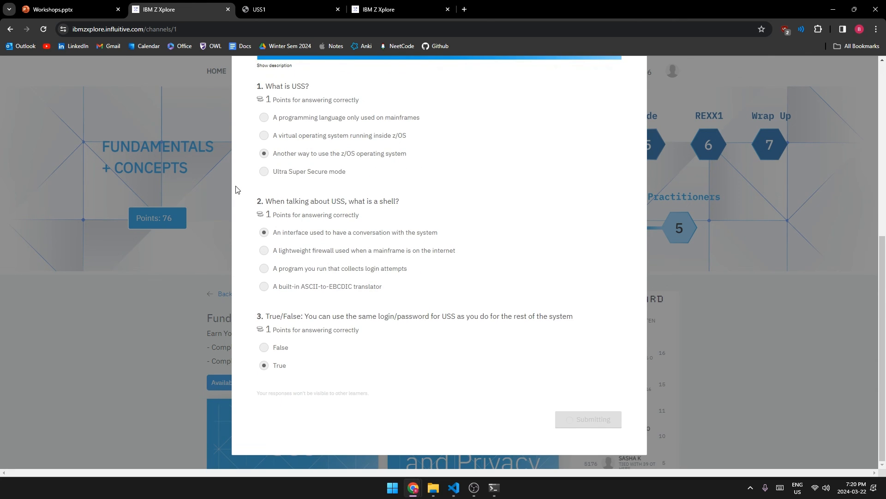
mouse_move(459, 348)
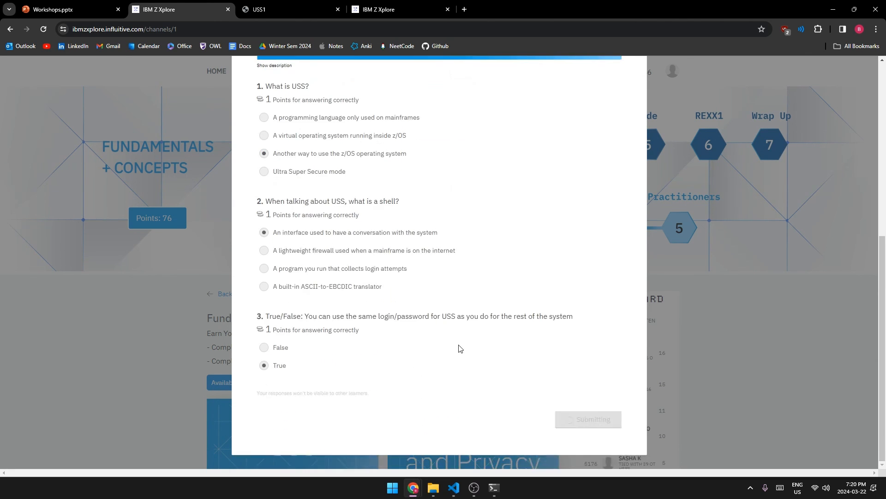
Submit the quiz, see the 3 of 3 score and continue to the USS1 challenge
click(587, 419)
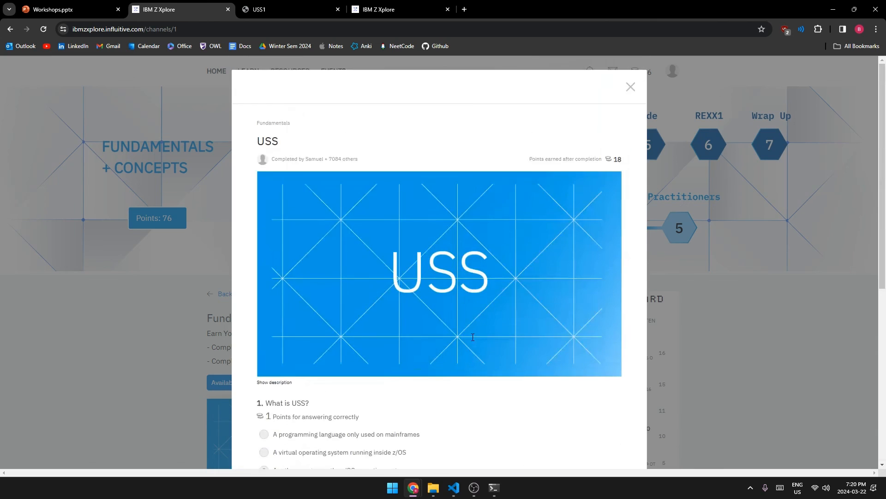
scroll(down, 3)
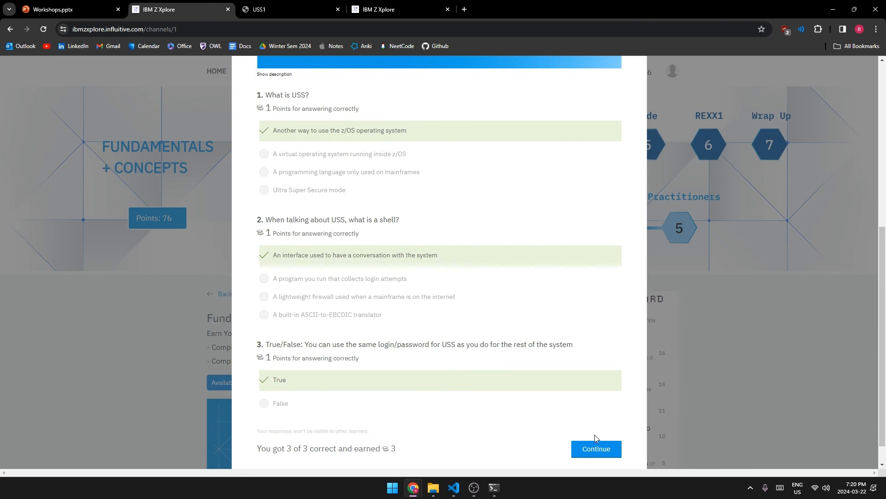
click(596, 449)
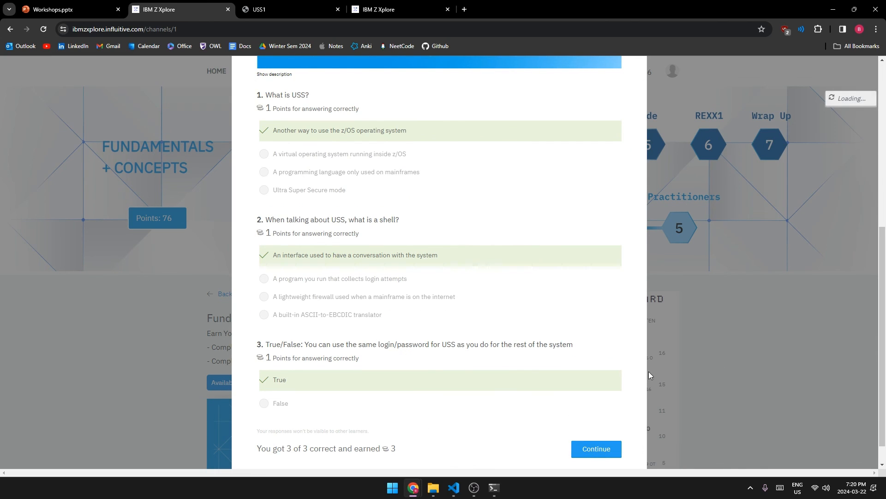
mouse_move(447, 281)
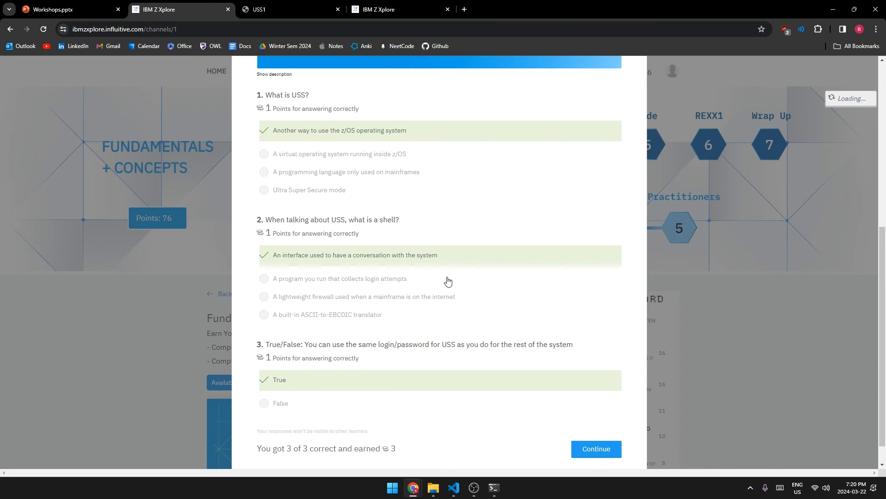
click(595, 449)
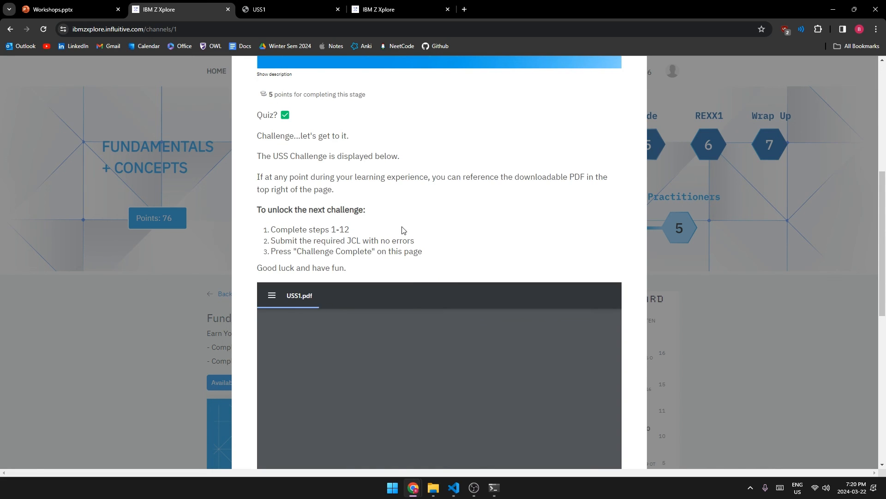
Review the USS1 challenge page and request the JCL submission check, earning 5 points
scroll(down, 3)
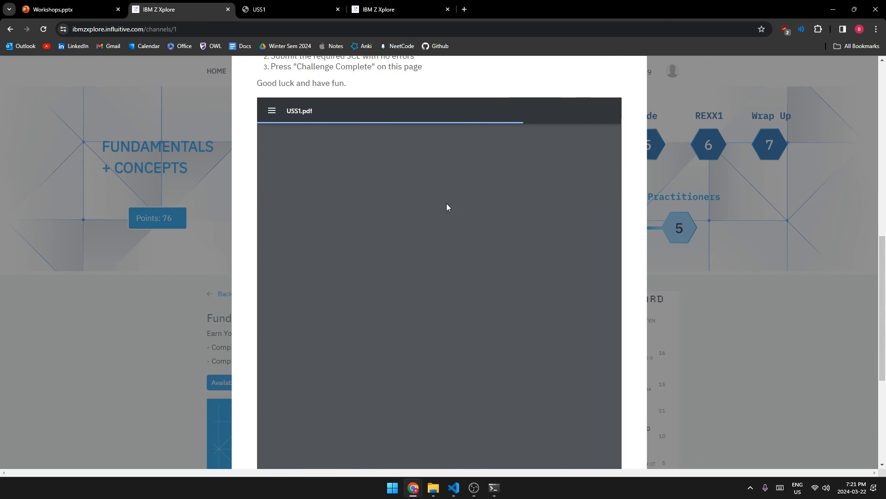
scroll(up, 3)
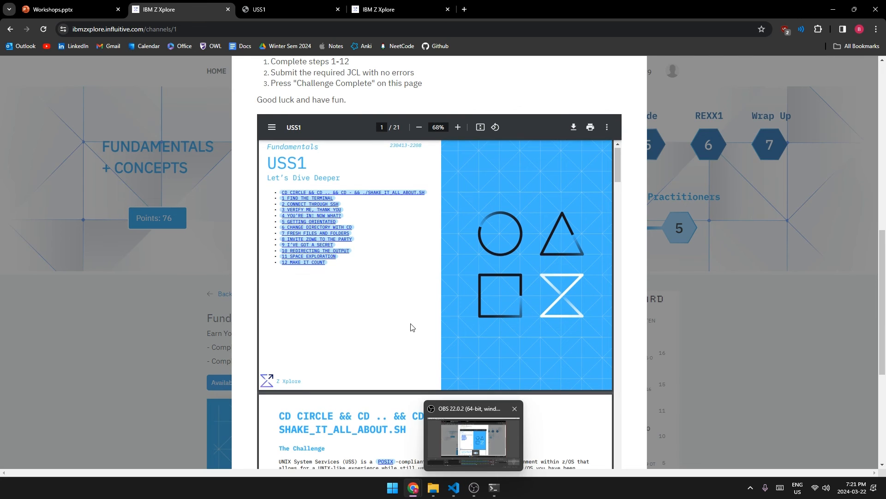
scroll(down, 3)
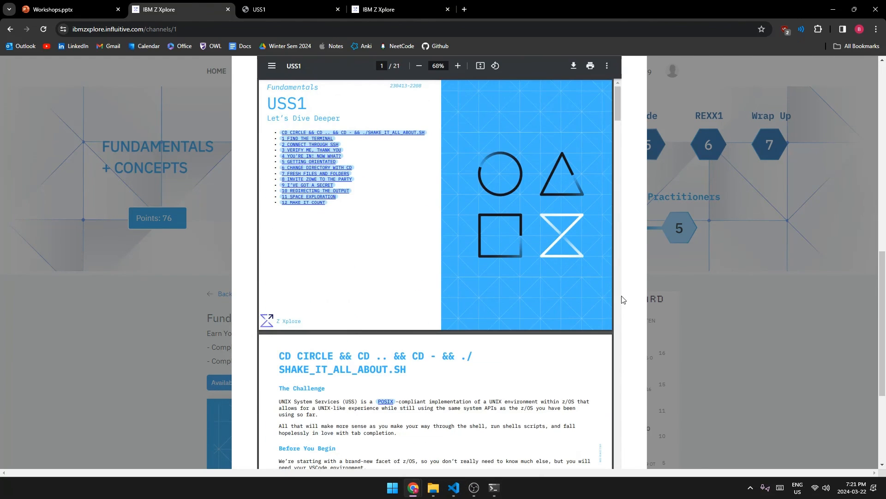
scroll(down, 3)
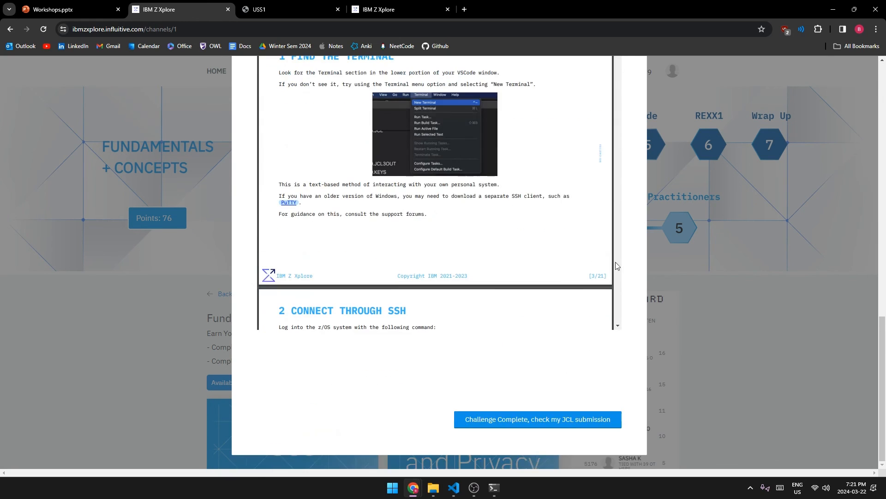
scroll(up, 3)
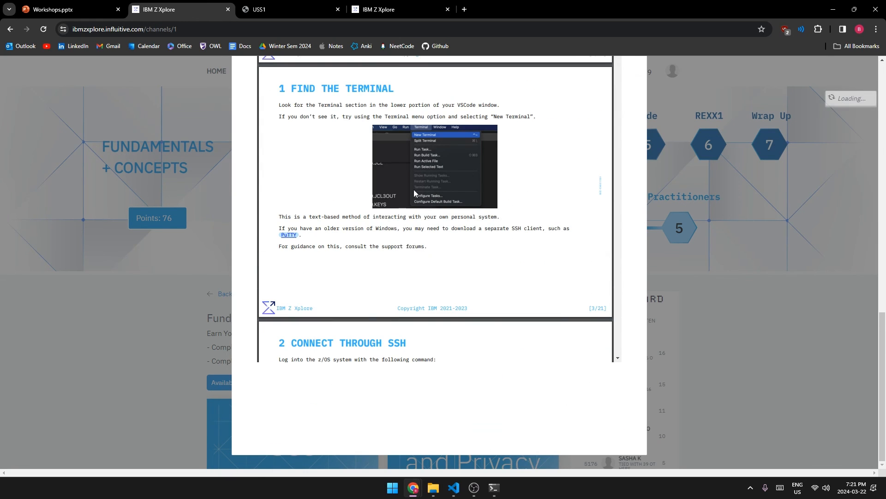
mouse_move(527, 466)
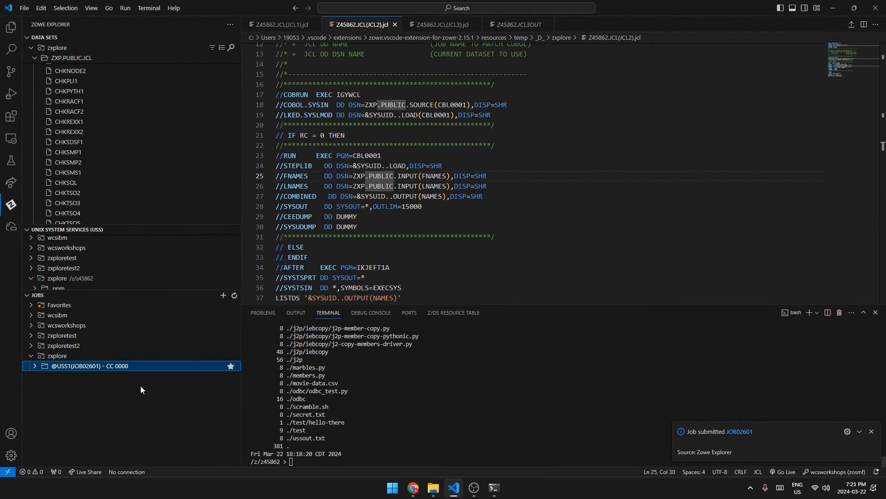
mouse_move(164, 324)
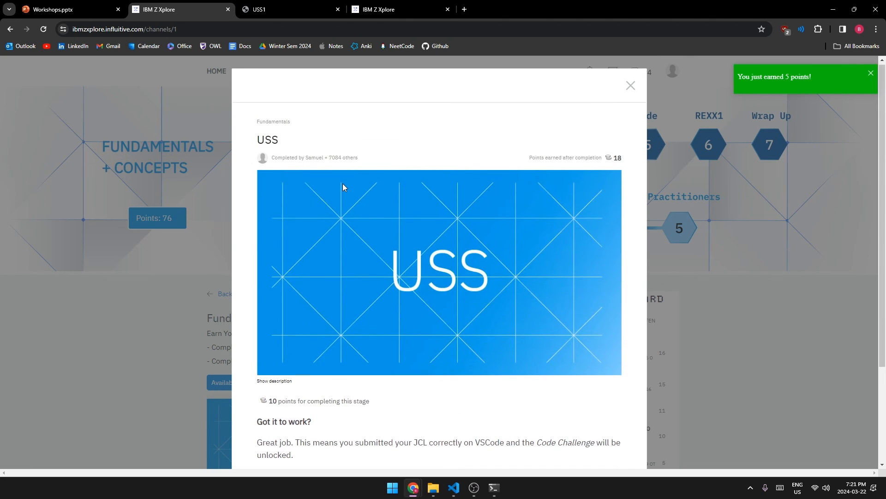
scroll(down, 3)
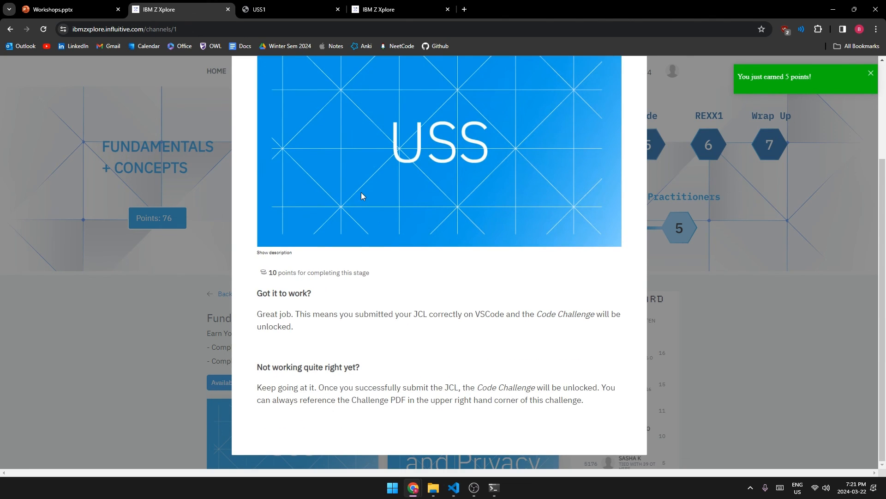
Mark the USS challenge complete, dismiss the notice and return to the map showing 84 points
click(870, 73)
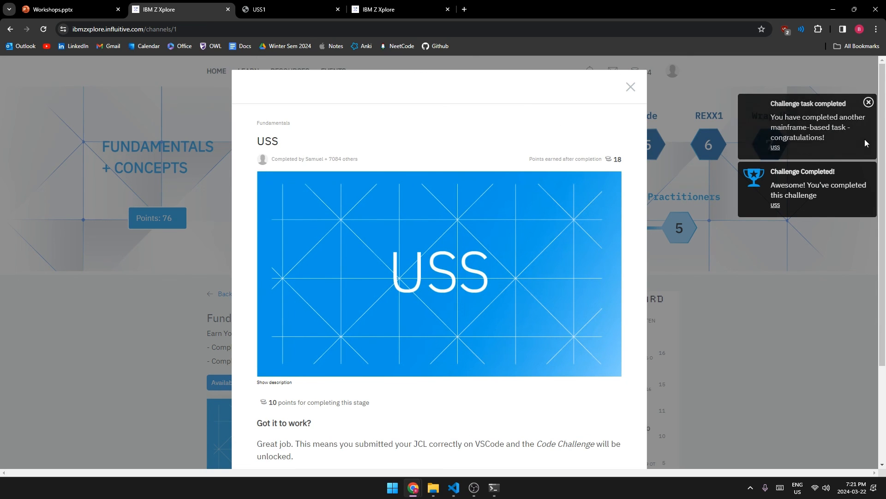
click(870, 102)
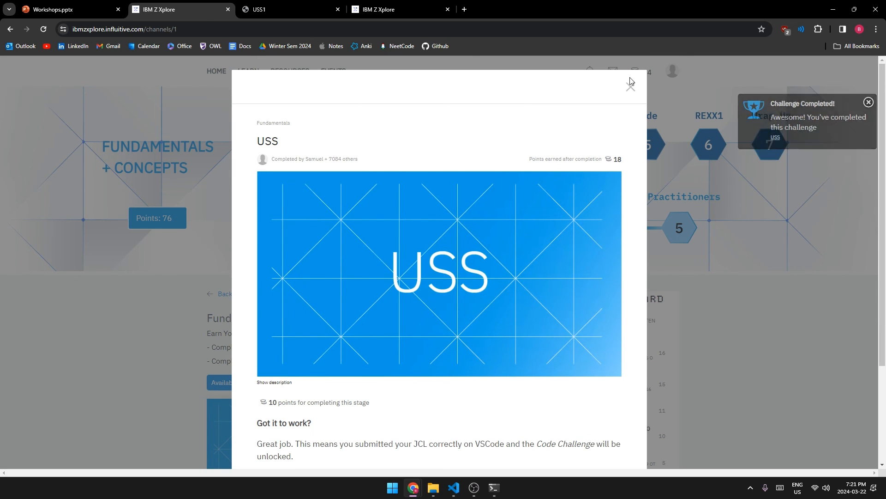
click(630, 84)
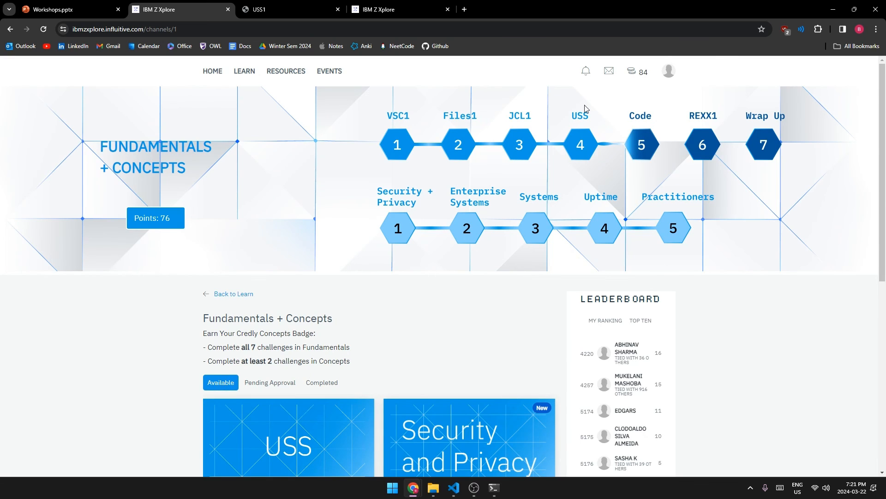
mouse_move(676, 120)
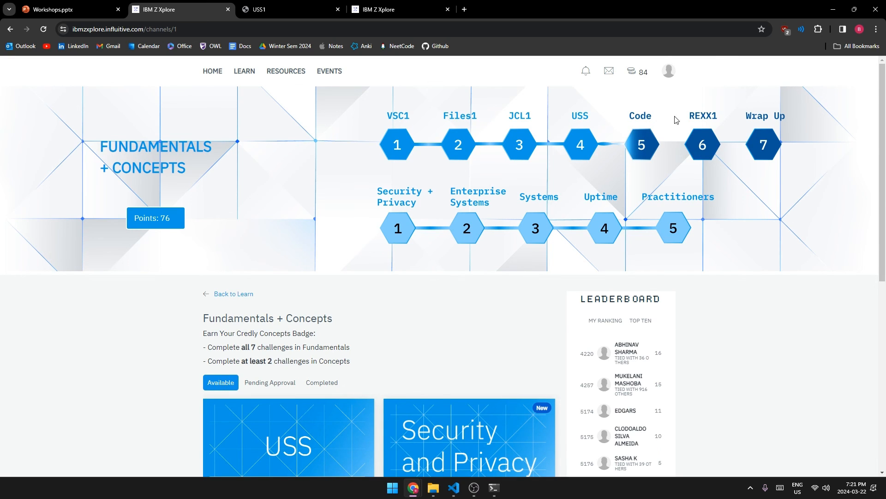
mouse_move(769, 143)
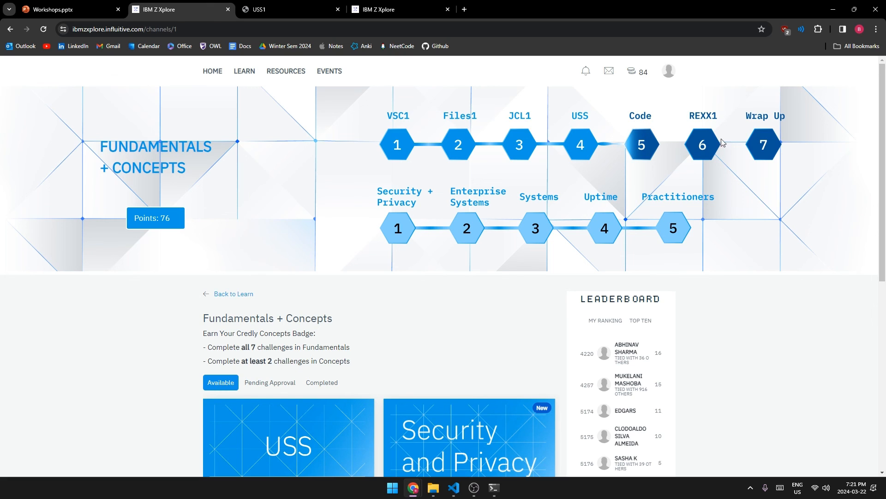
mouse_move(701, 127)
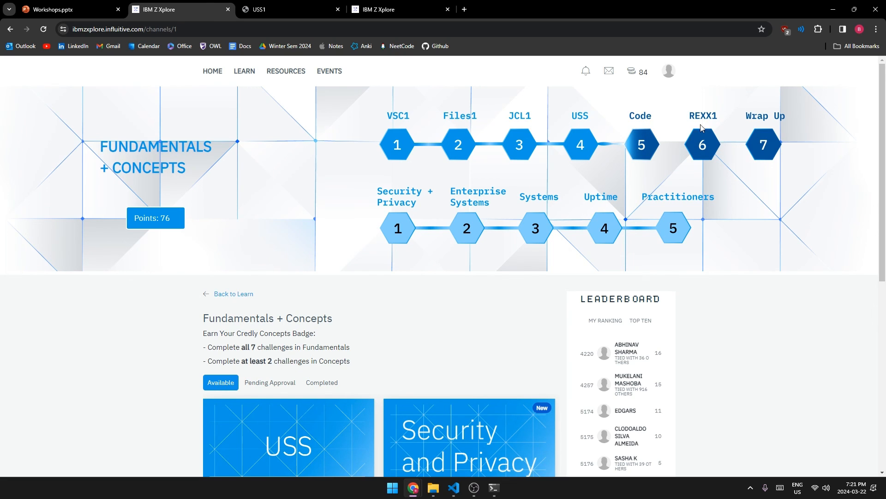
mouse_move(744, 85)
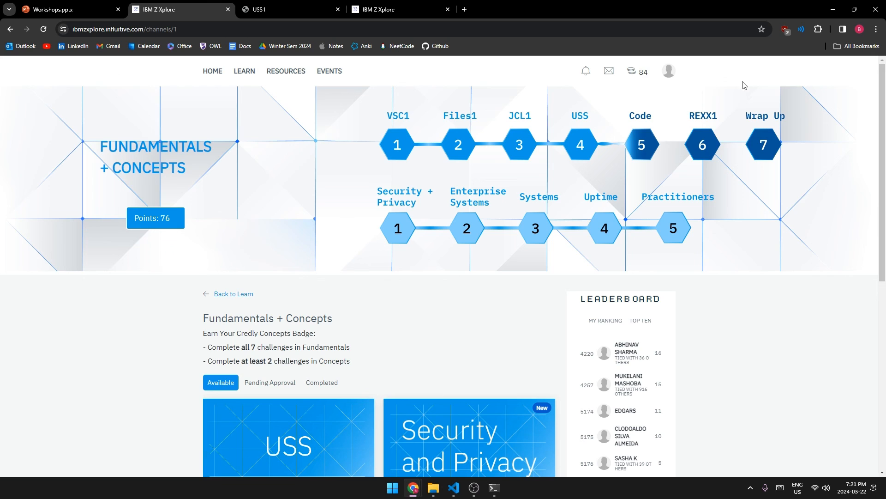
mouse_move(438, 82)
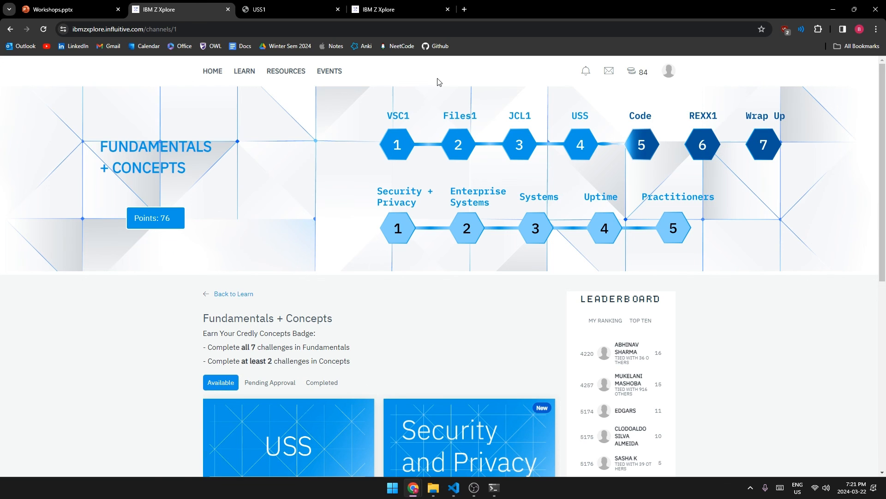
mouse_move(699, 175)
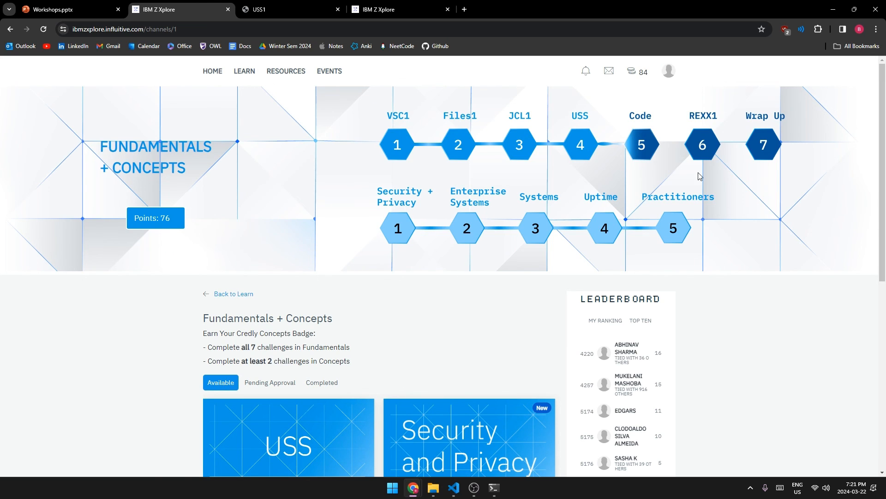